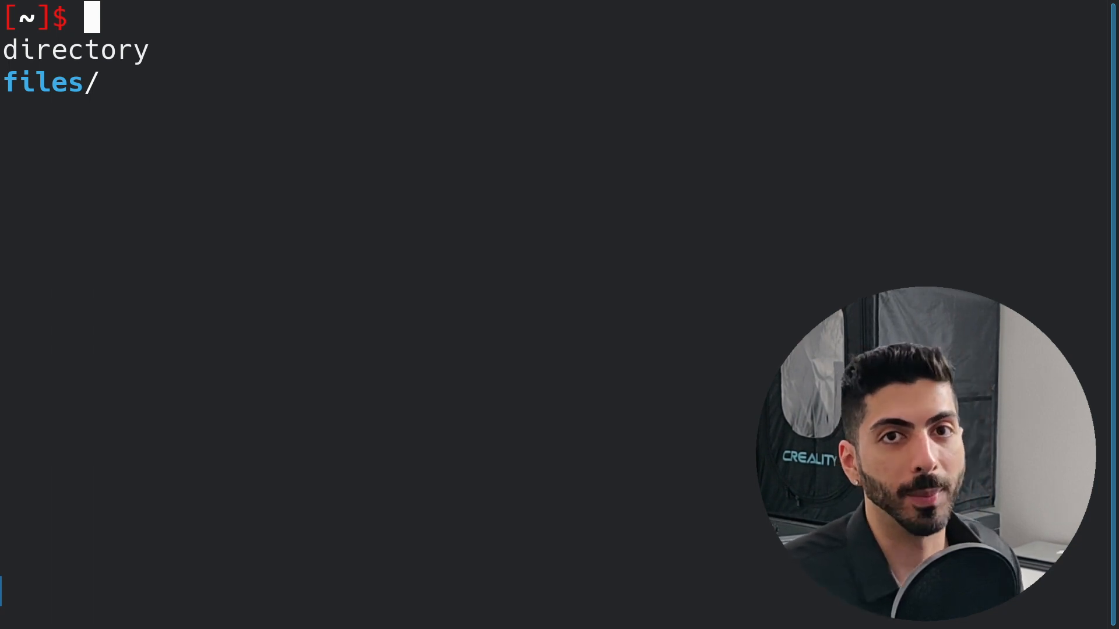
- Draft a dialog gauge command titled 'Installing' with text 'Progress' and size 0 0
{"action": "type", "text": "dialog --ga"}
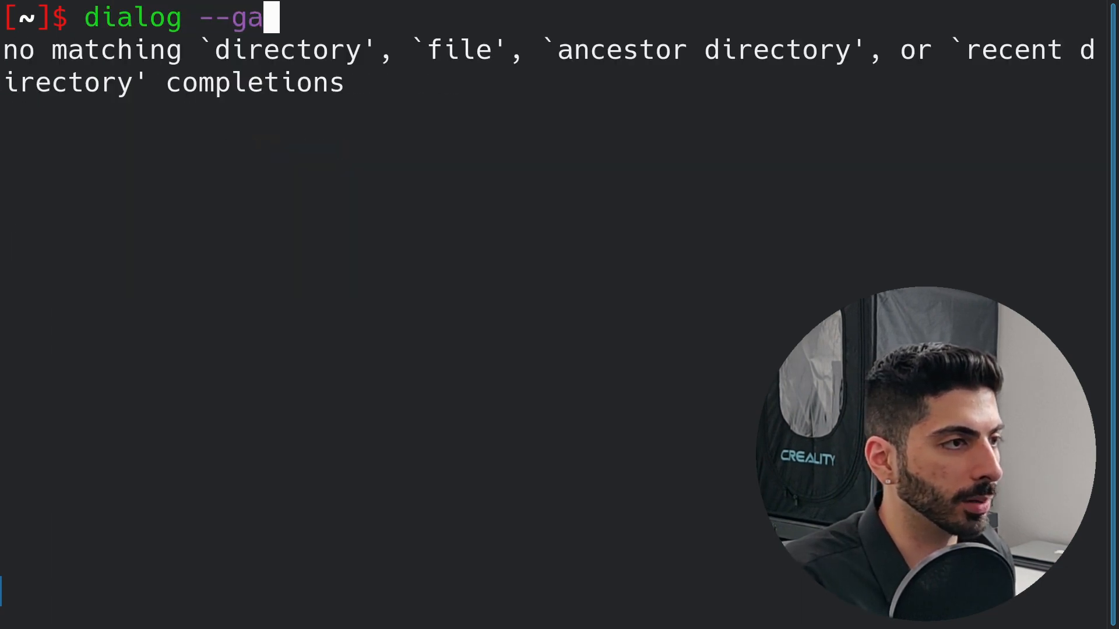
{"action": "key", "text": "Tab"}
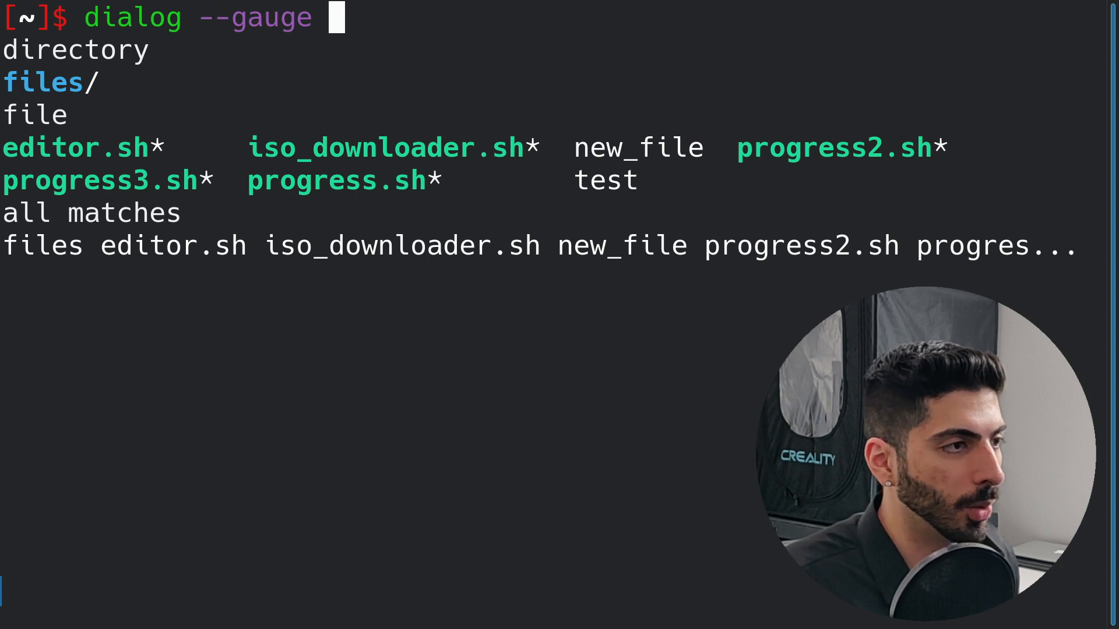
{"action": "type", "text": "\""}
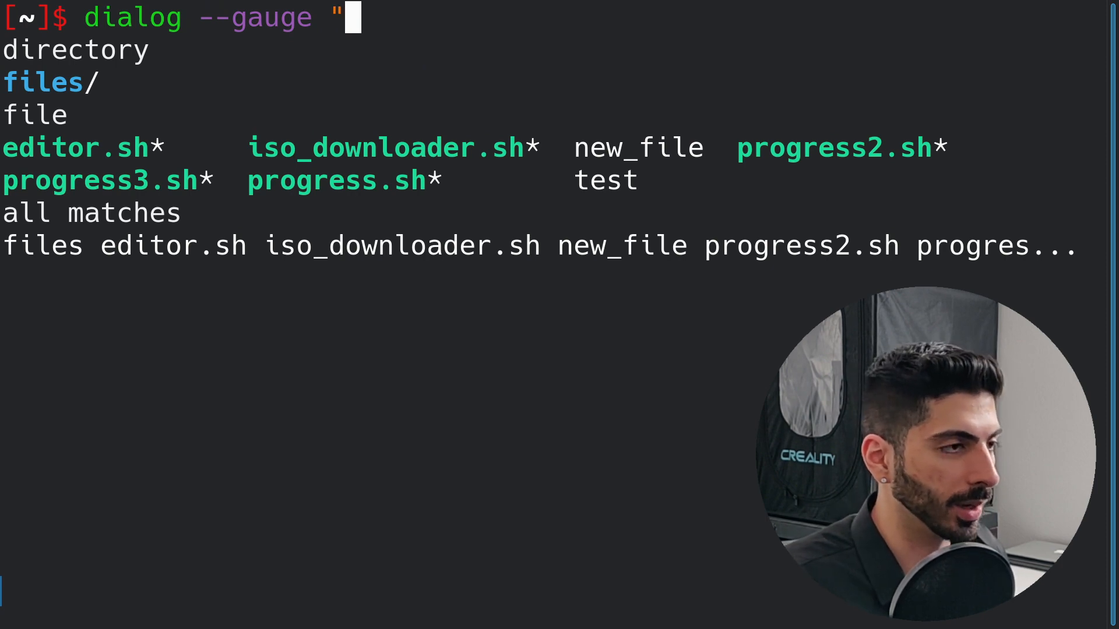
{"action": "type", "text": "Progres"}
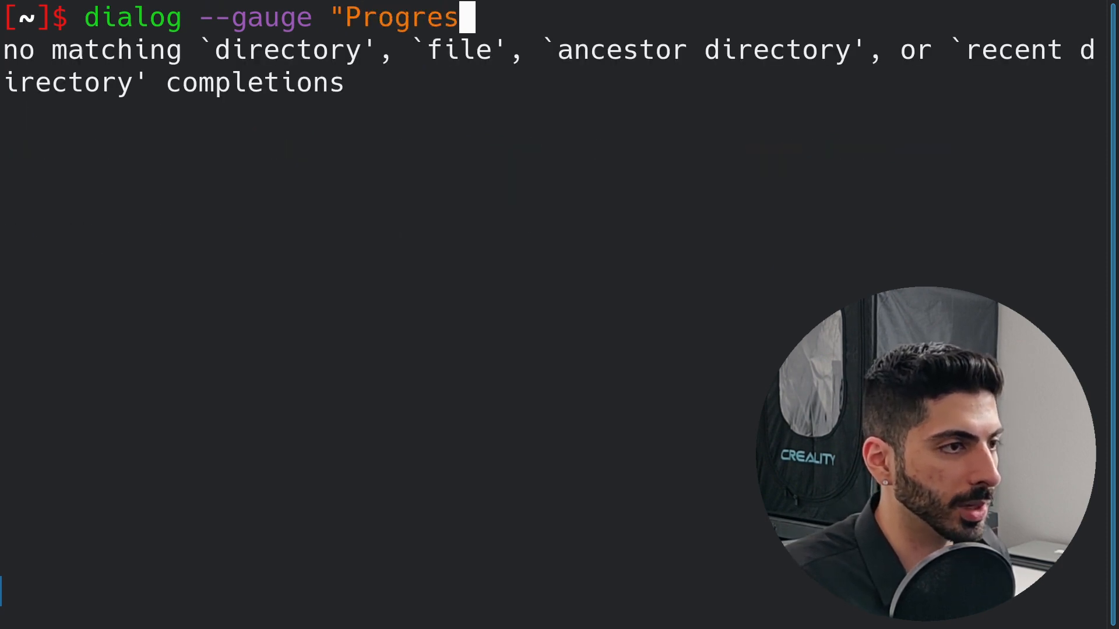
{"action": "type", "text": "s\""}
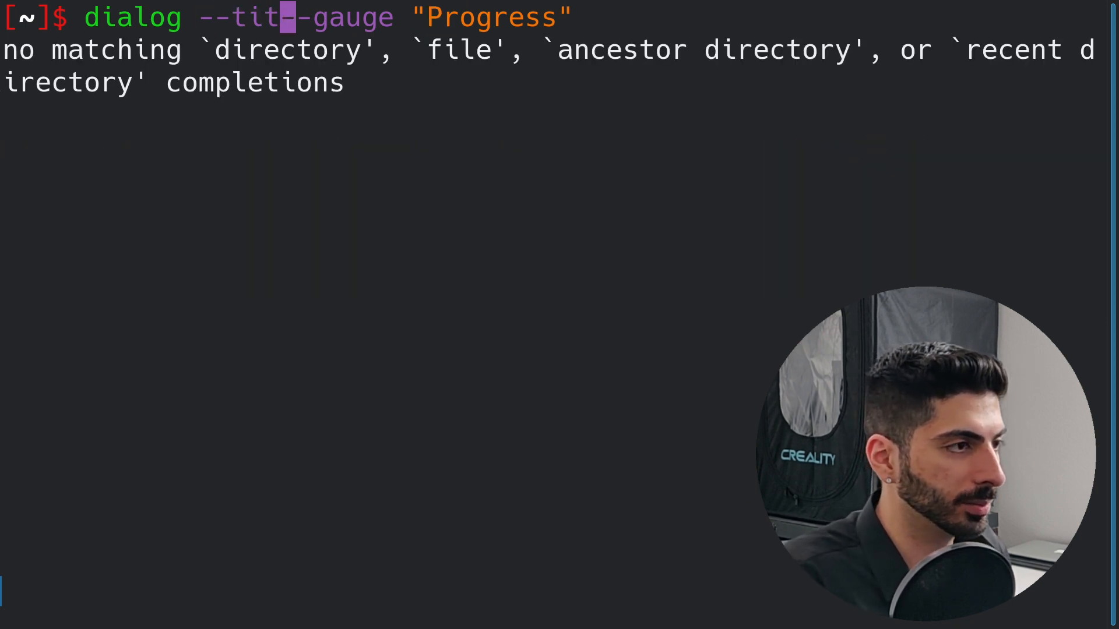
{"action": "type", "text": "le \"Ins"}
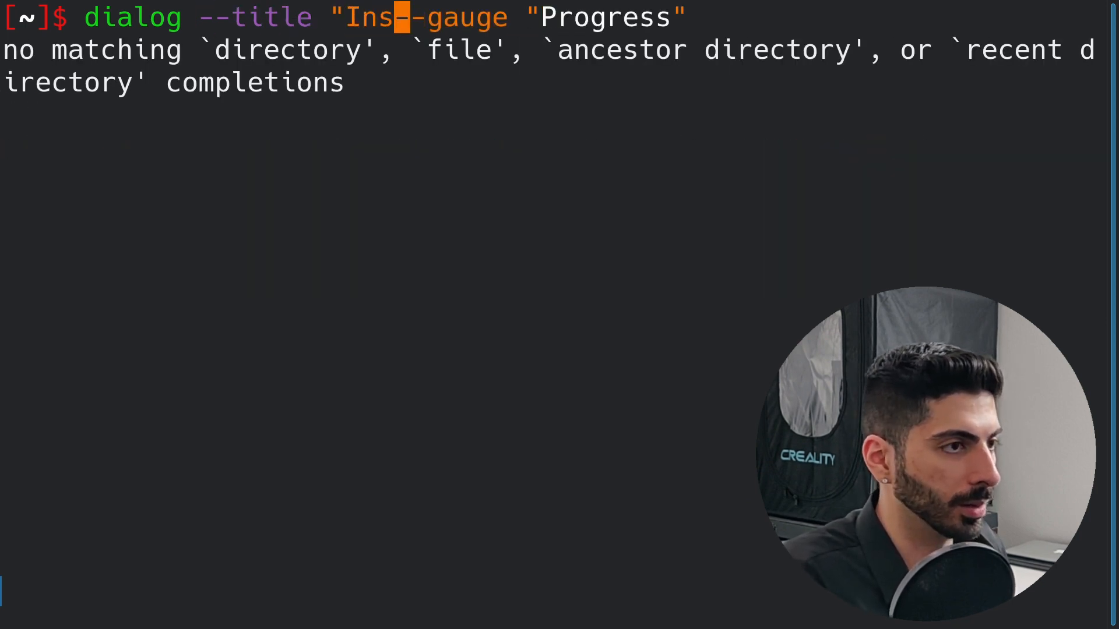
{"action": "type", "text": "talling\""}
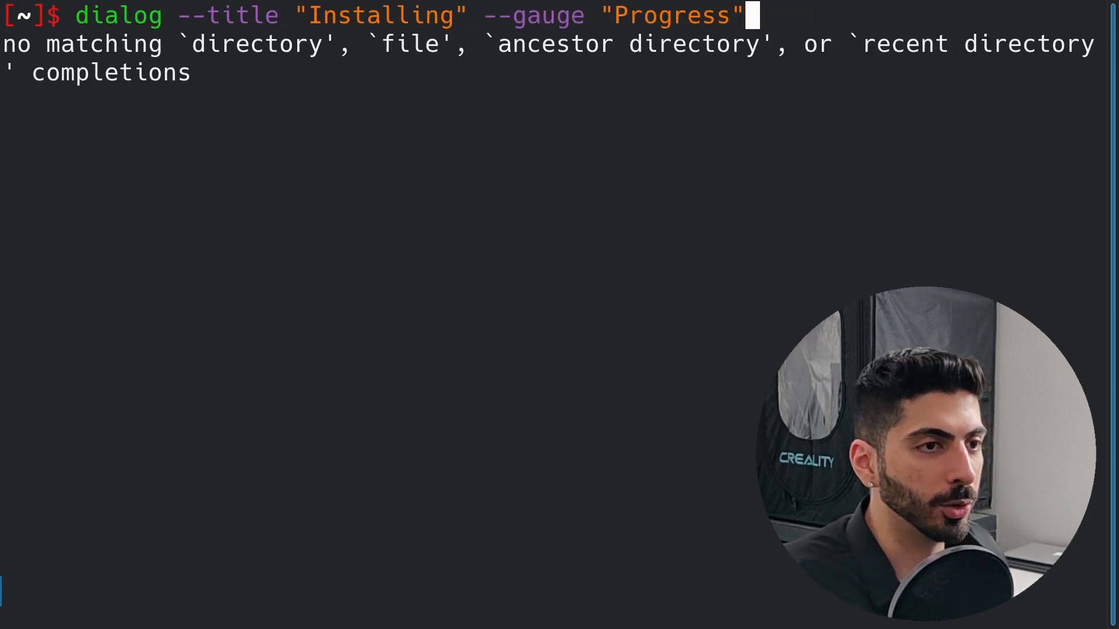
{"action": "type", "text": "0 0"}
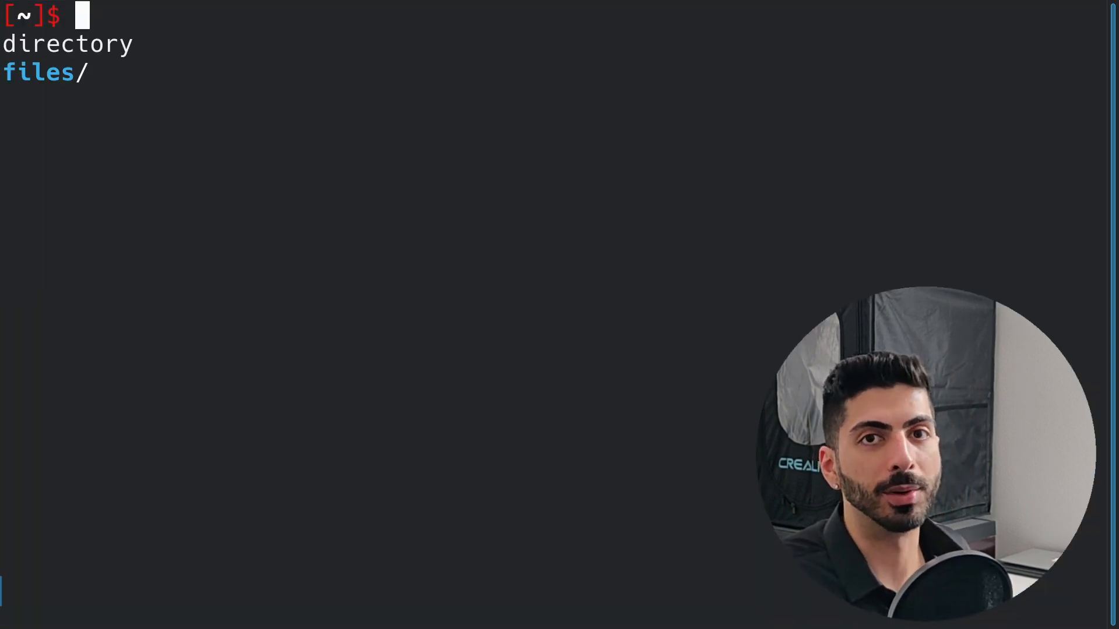
- Rewrite it as the 7 by 70 gauge command, prefixed with 'echo 25 |'
{"action": "type", "text": "dialog --title \"Installing\" --gauge \"Progress\" 7 70"}
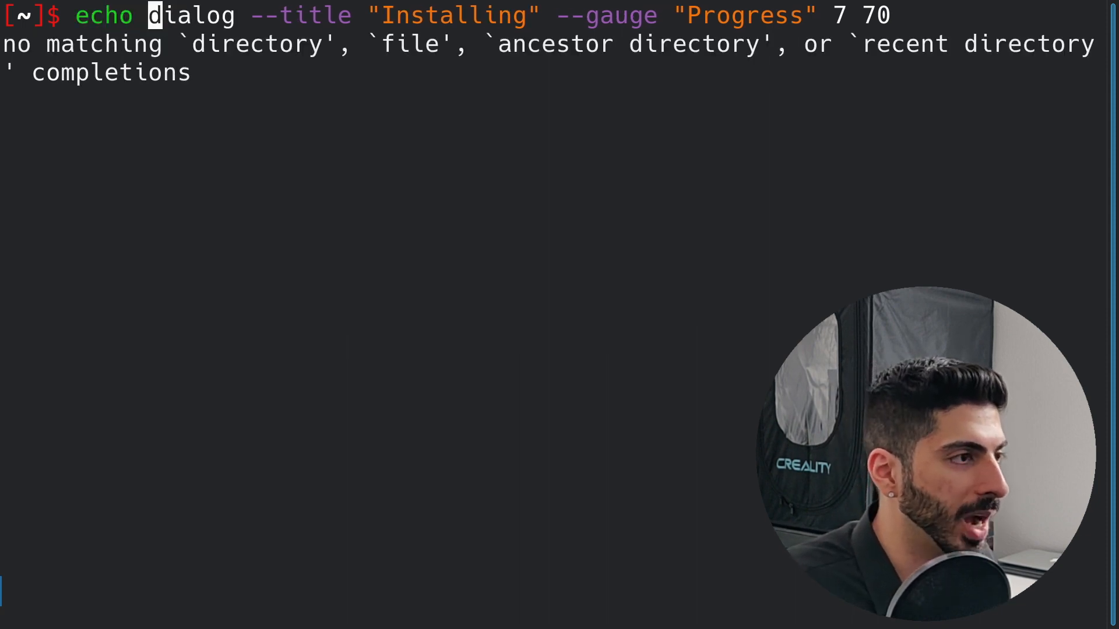
{"action": "type", "text": "25"}
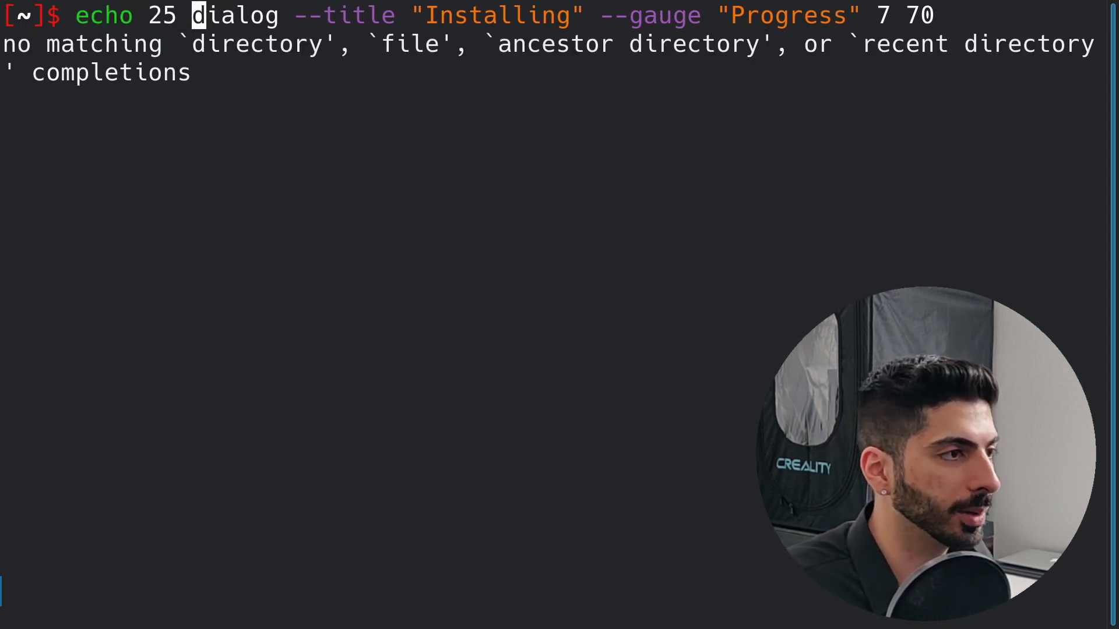
{"action": "type", "text": "|"}
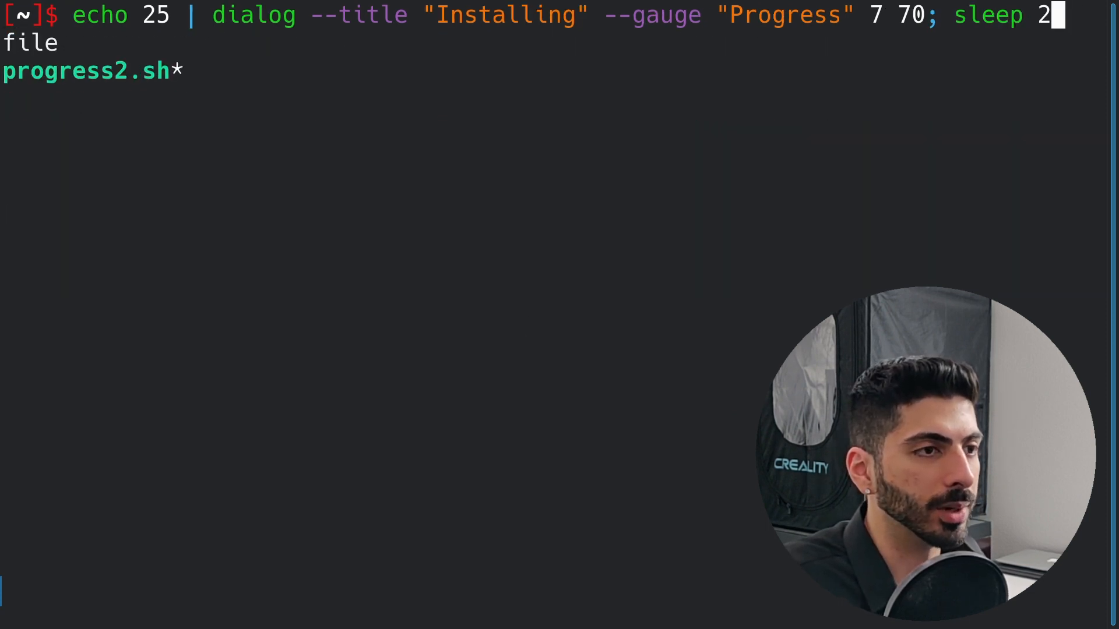
- Run the 'echo 25 |' Installing gauge command and let it finish
{"action": "key", "text": "Return"}
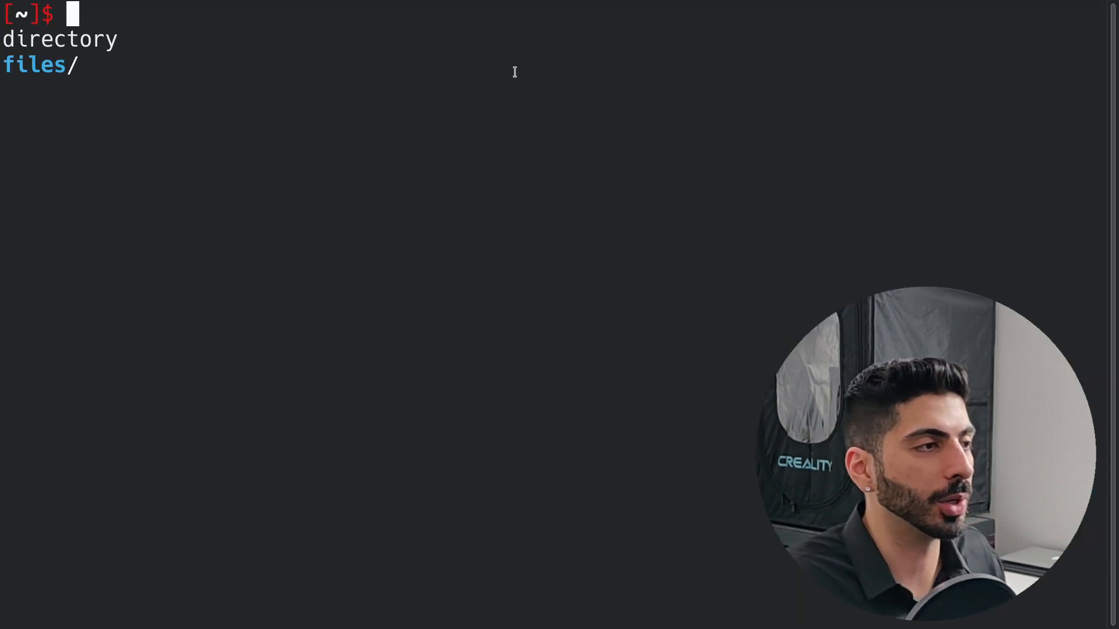
- Open progress2.sh in Vim and mark the dialog part of its download pipeline
{"action": "type", "text": "vim progress2.sh"}
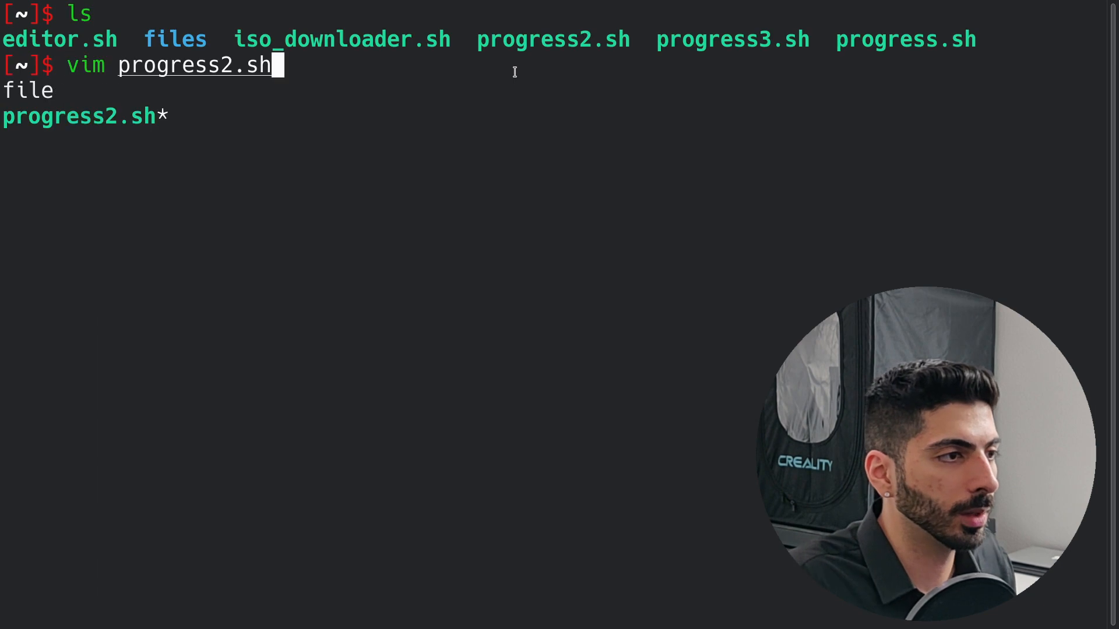
{"action": "key", "text": "Enter"}
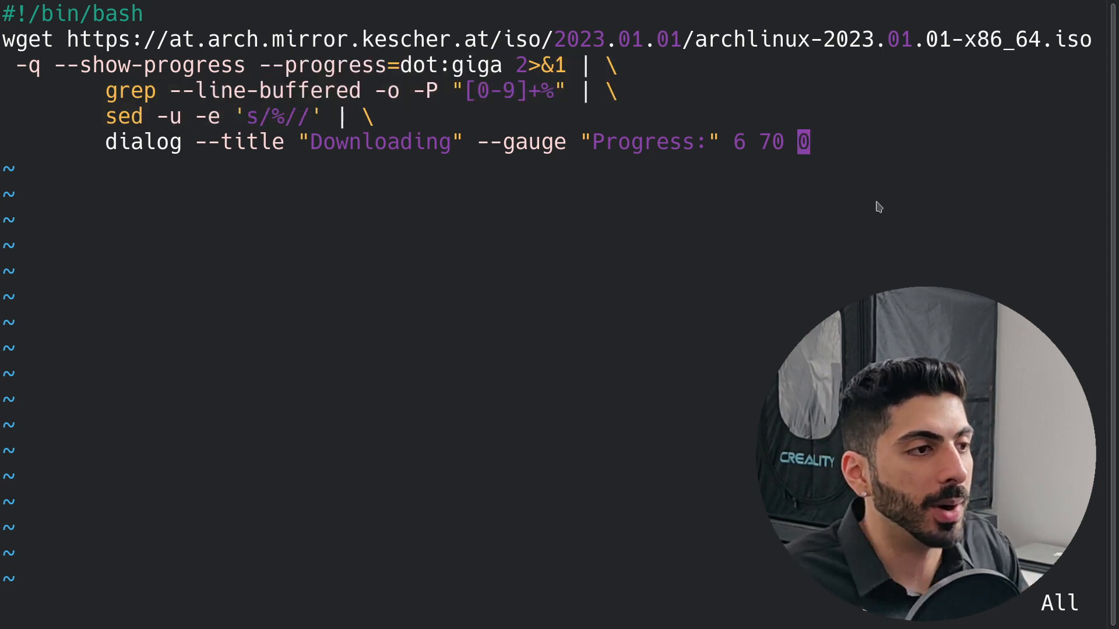
{"action": "key", "text": "v"}
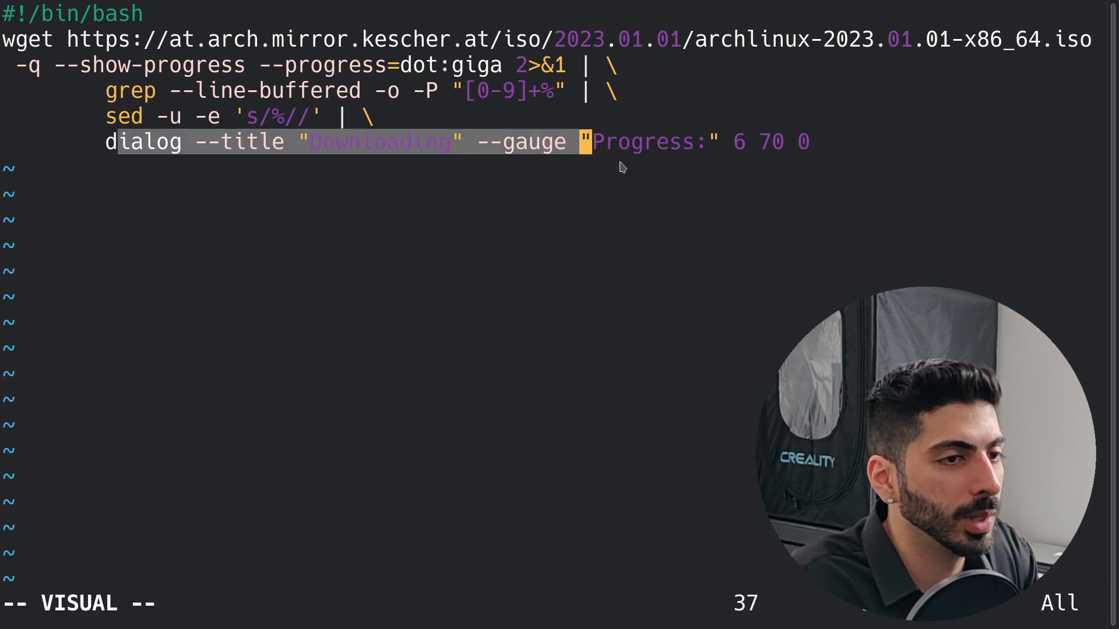
{"action": "key", "text": "Escape"}
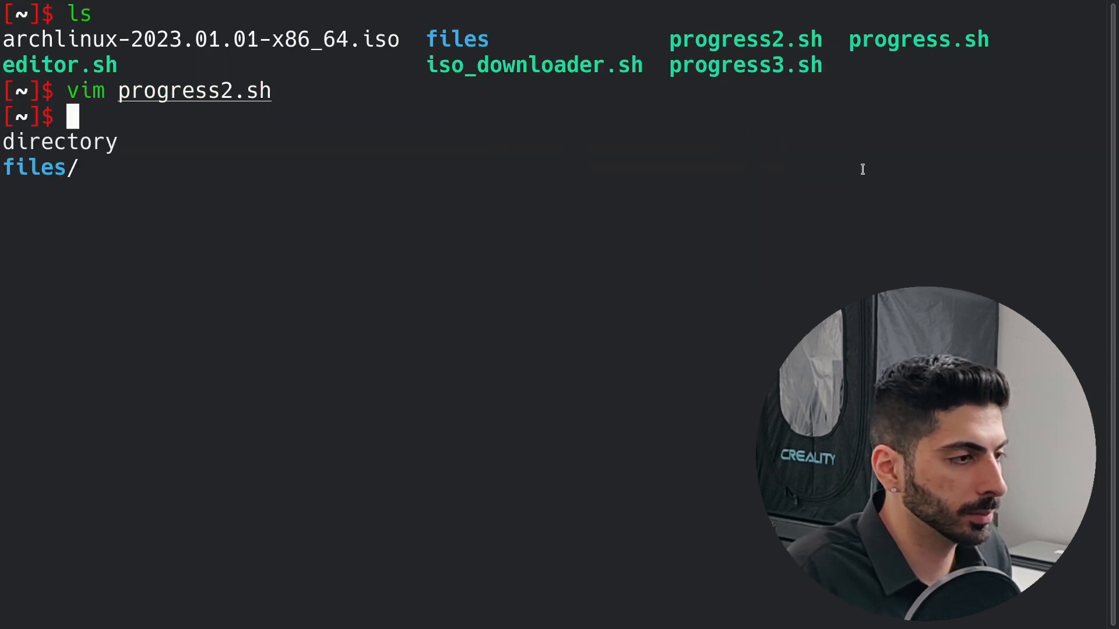
- Enter ./progress2.sh at the prompt to run the download script
{"action": "type", "text": "./progress2.sh"}
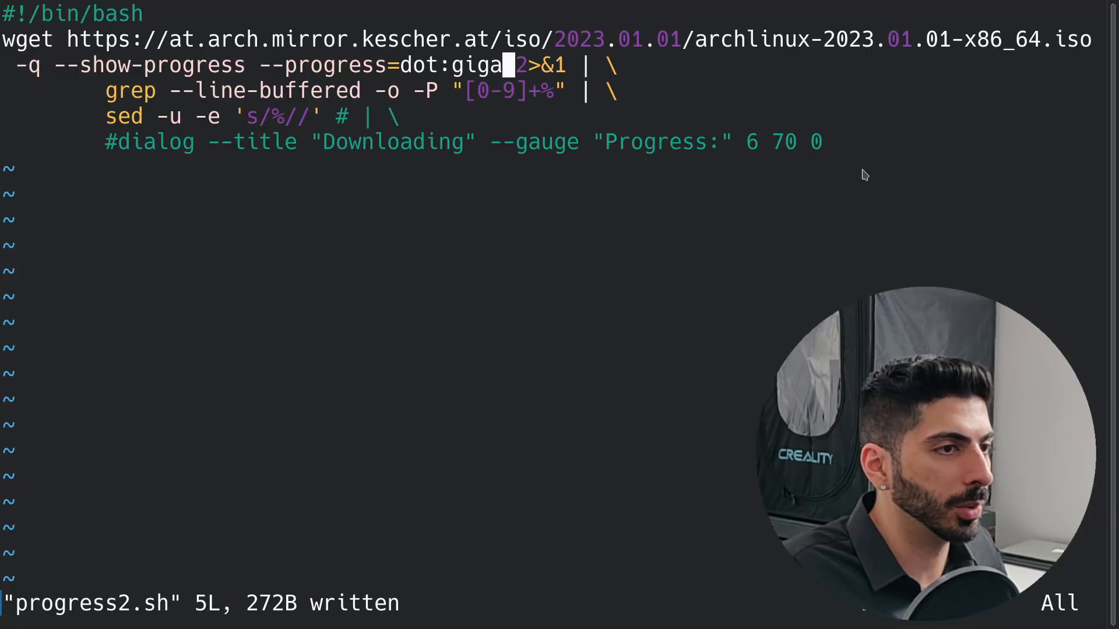
{"action": "key", "text": "i"}
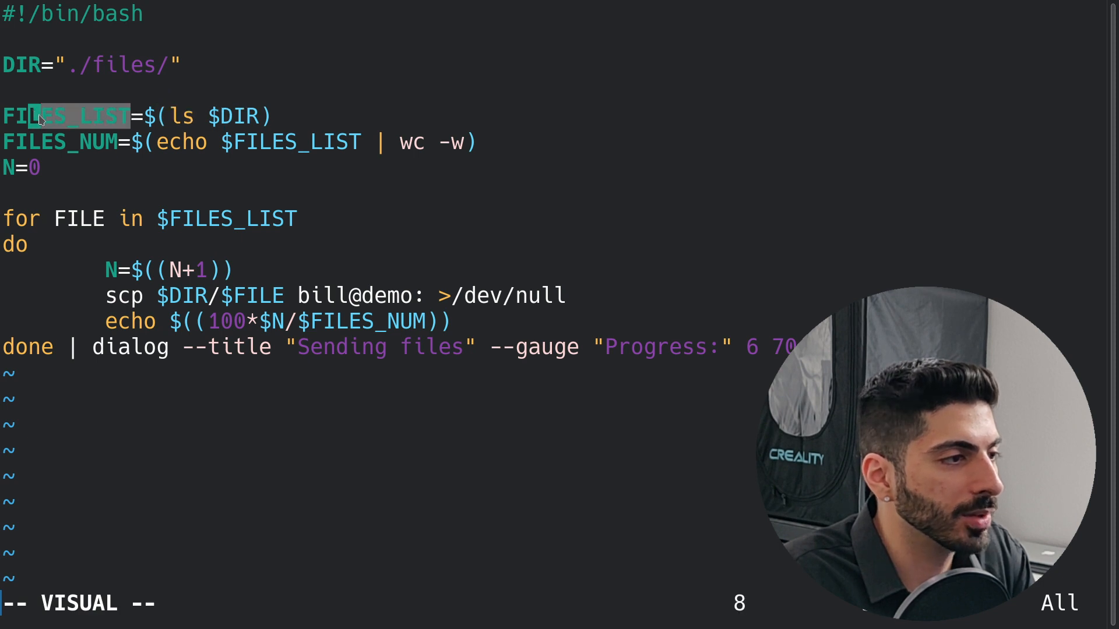
- Highlight the FILES_LIST and FILES_NUM variables in progress3.sh with visual mode
{"action": "key", "text": "j"}
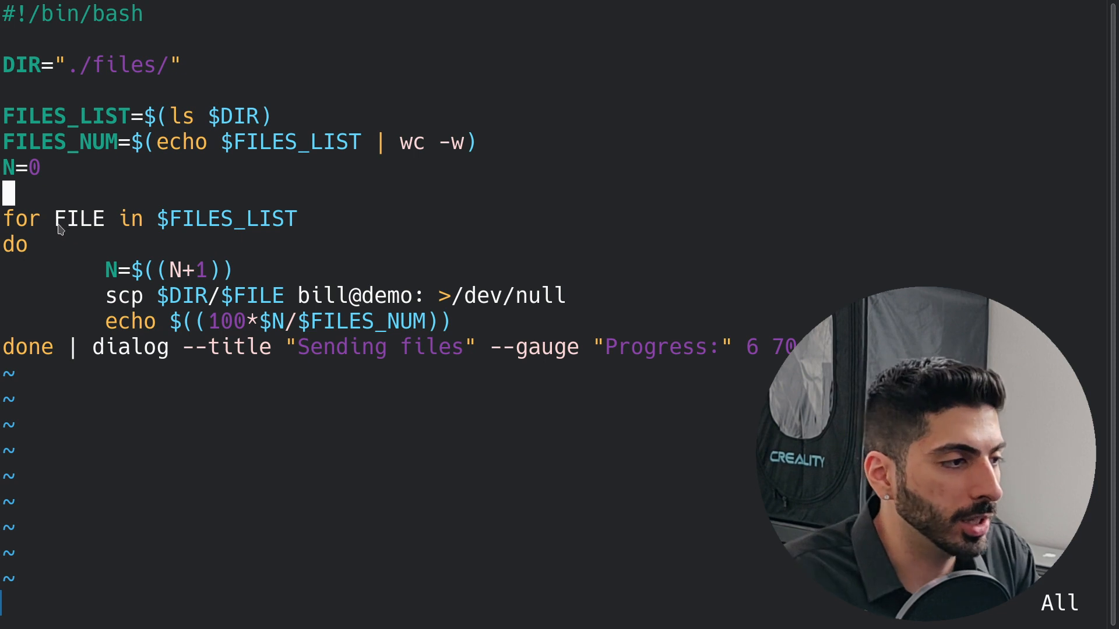
{"action": "key", "text": "v"}
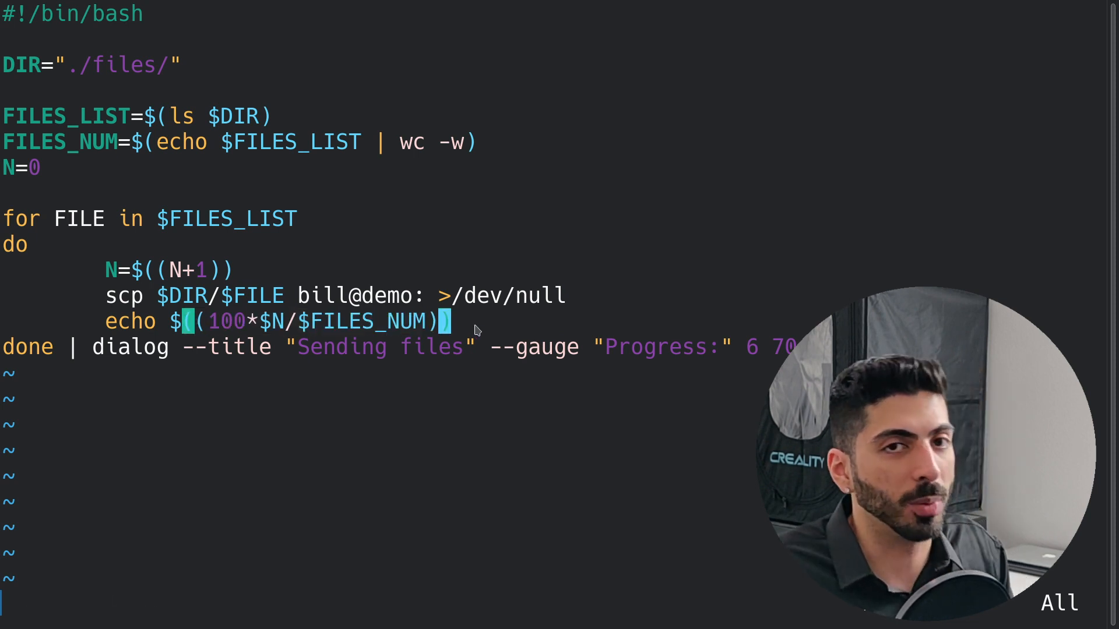
{"action": "key", "text": "v"}
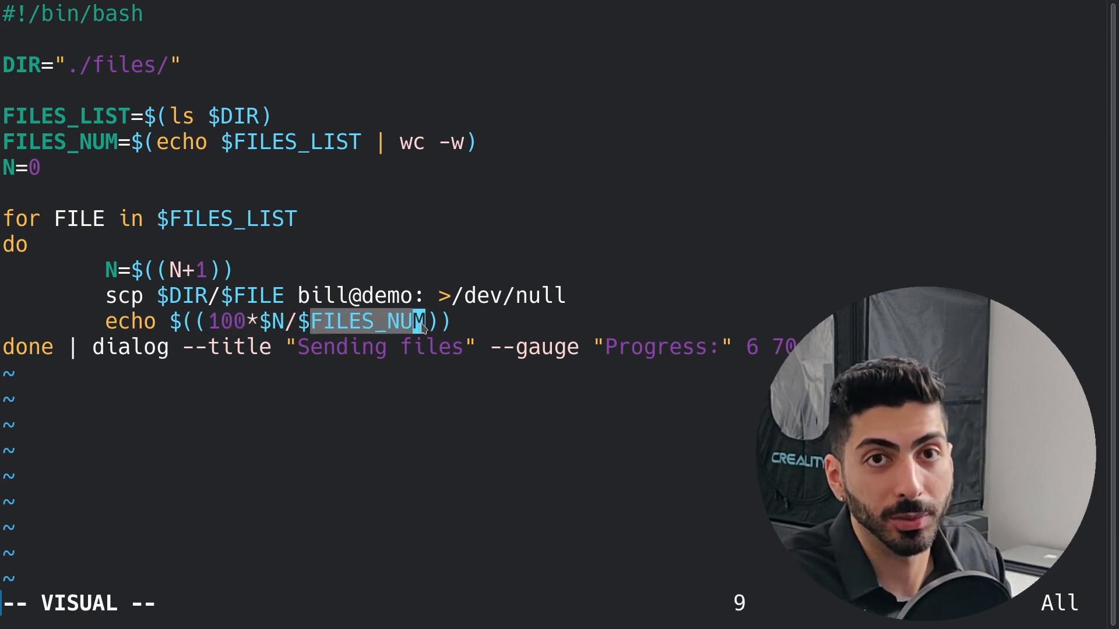
{"action": "key", "text": "Escape"}
{"action": "type", "text": "./progress3.sh"}
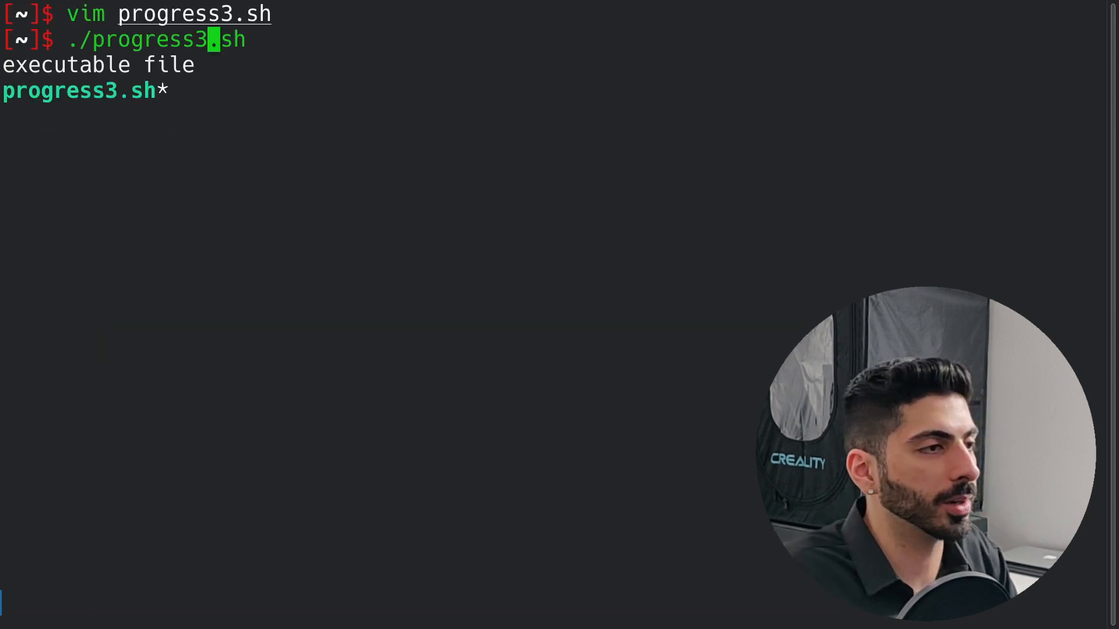
- Run progress3.sh, confirm files holds file01 to file10, rerun the script, and close it
{"action": "key", "text": "Return"}
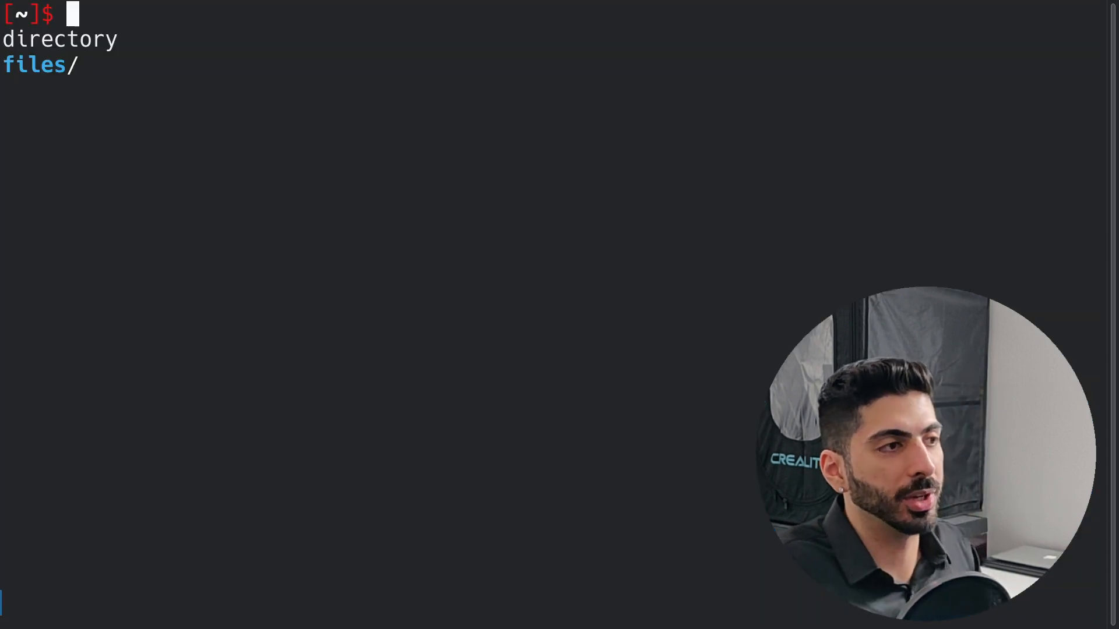
{"action": "type", "text": "cd files"}
{"action": "type", "text": "cp f"}
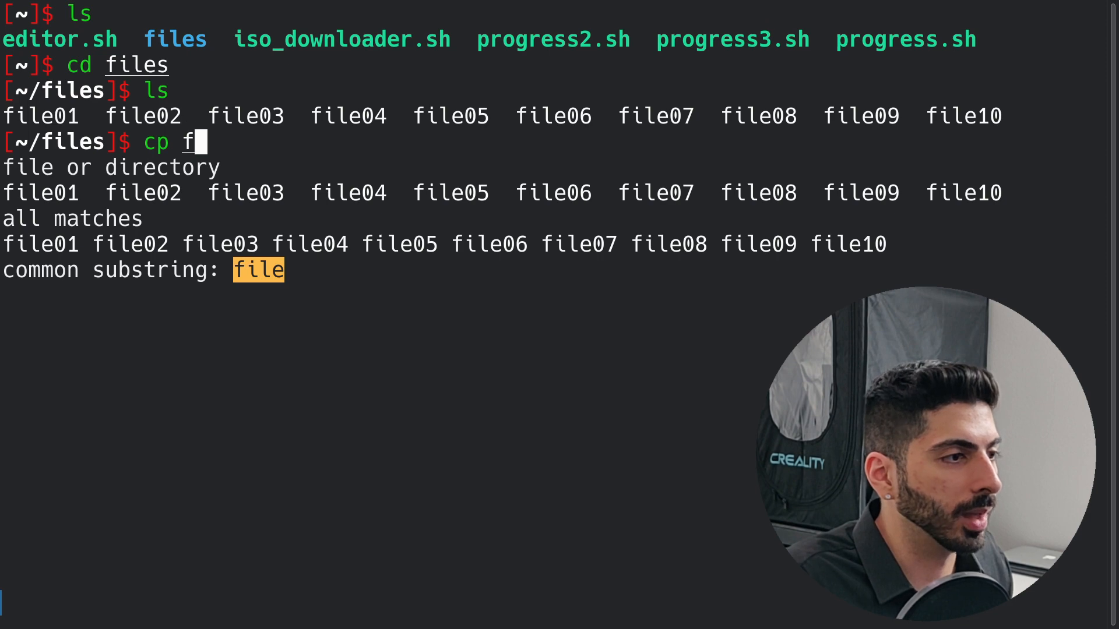
{"action": "type", "text": "ile01 file0"}
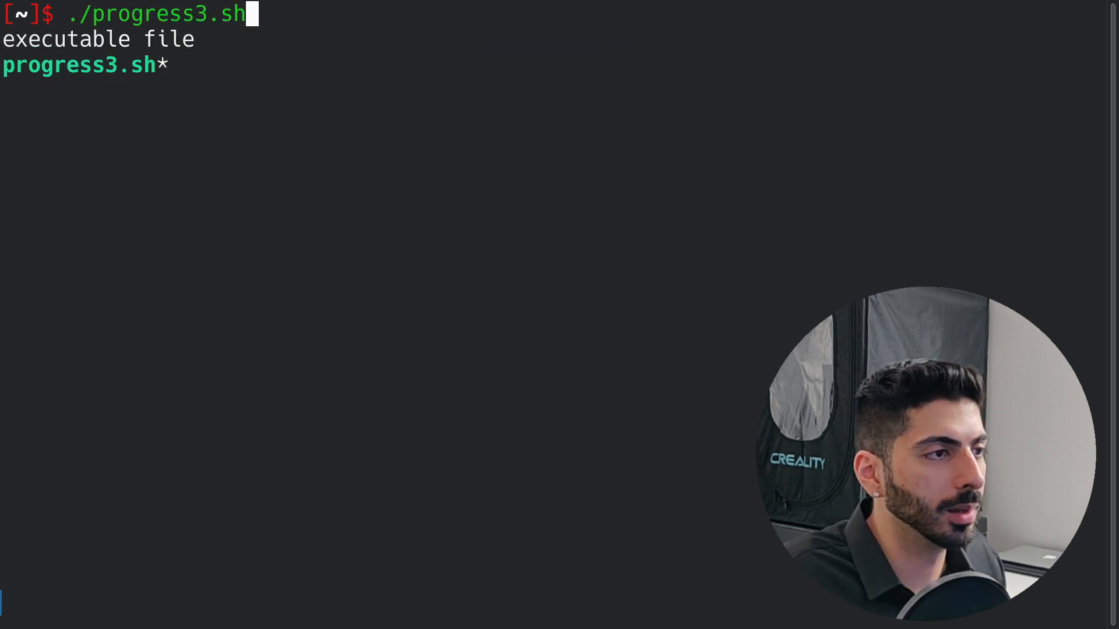
{"action": "key", "text": "Enter"}
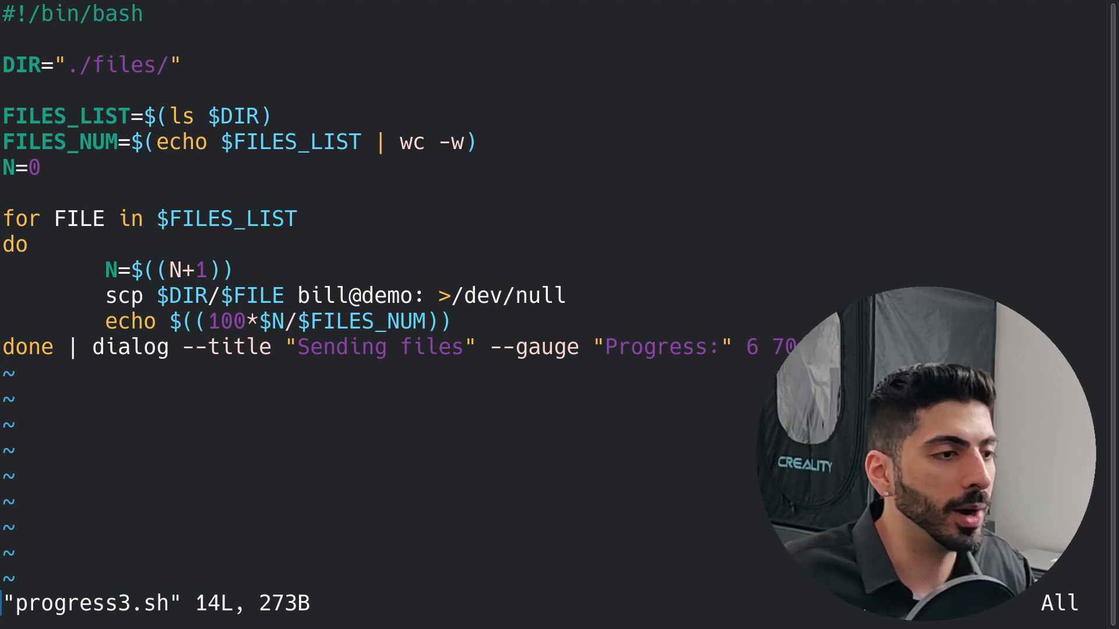
{"action": "key", "text": "v"}
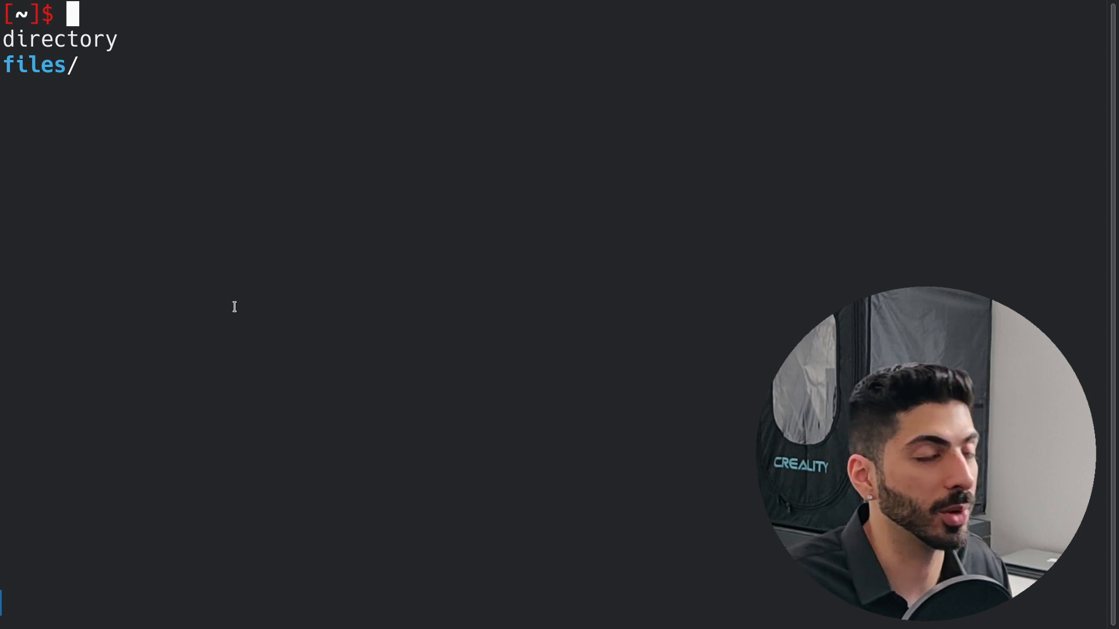
- Compose 'dialog --fselect' with the root path "/" at the prompt
{"action": "type", "text": "d"}
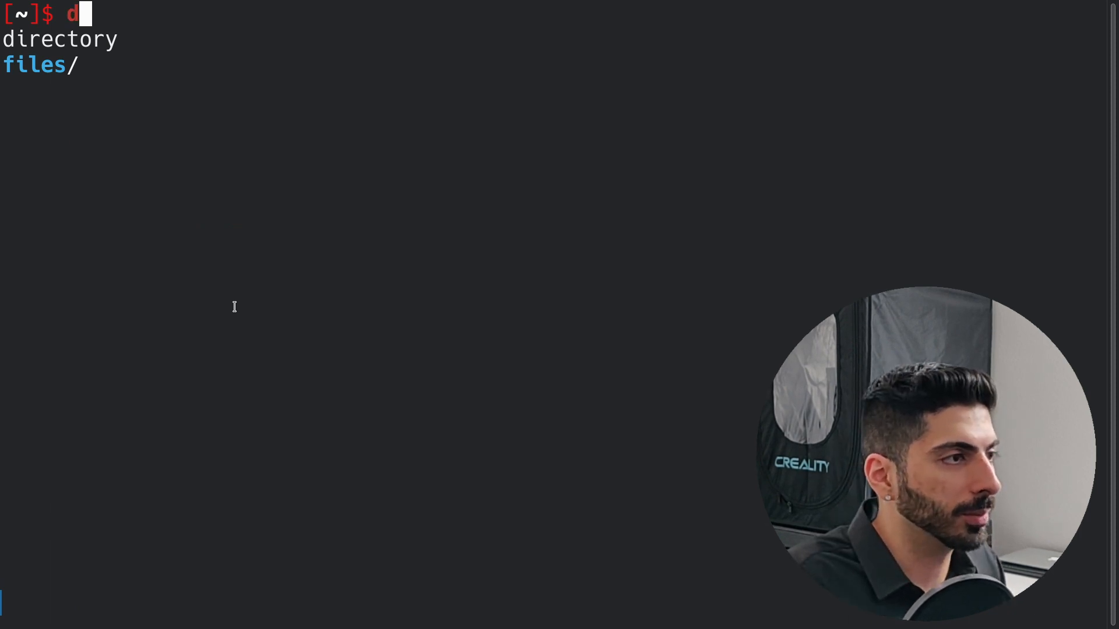
{"action": "type", "text": "ialog --fselec"}
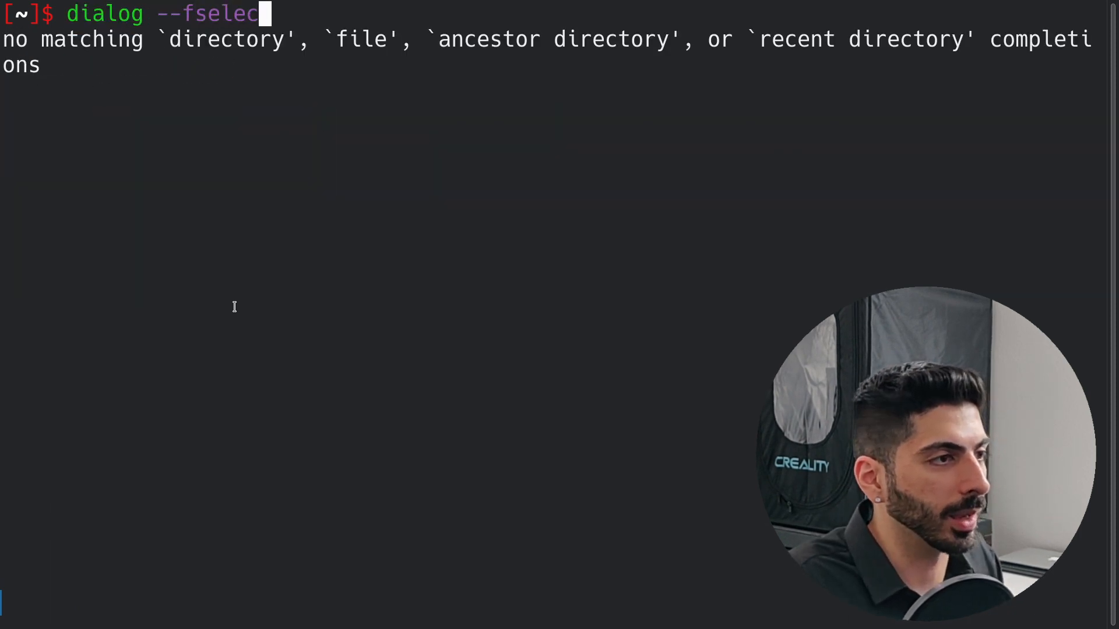
{"action": "key", "text": "Tab"}
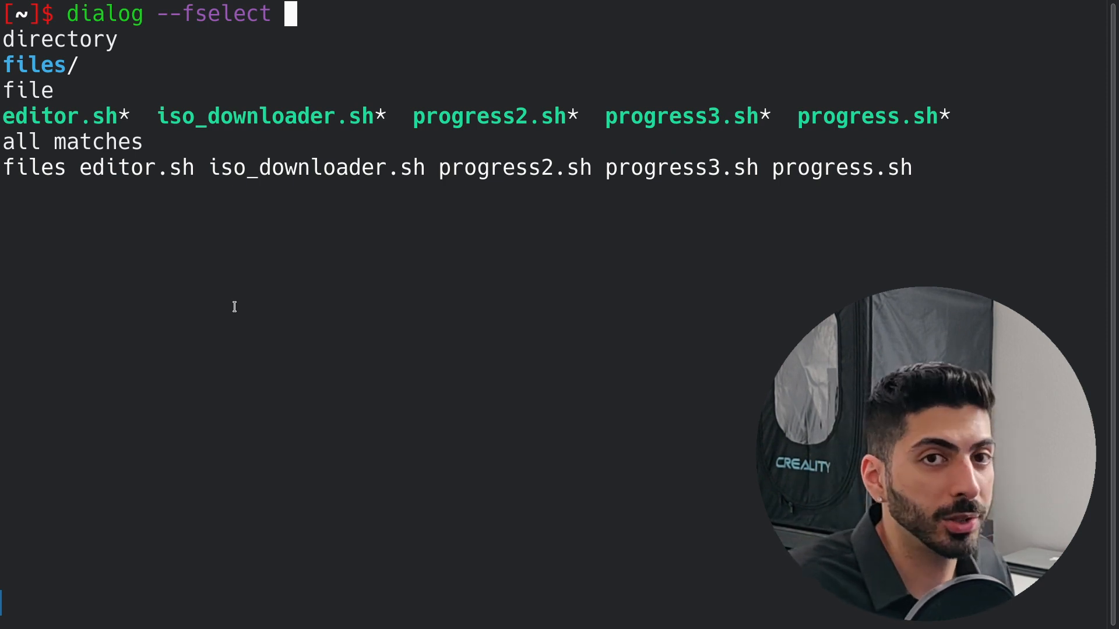
{"action": "type", "text": "\"\""}
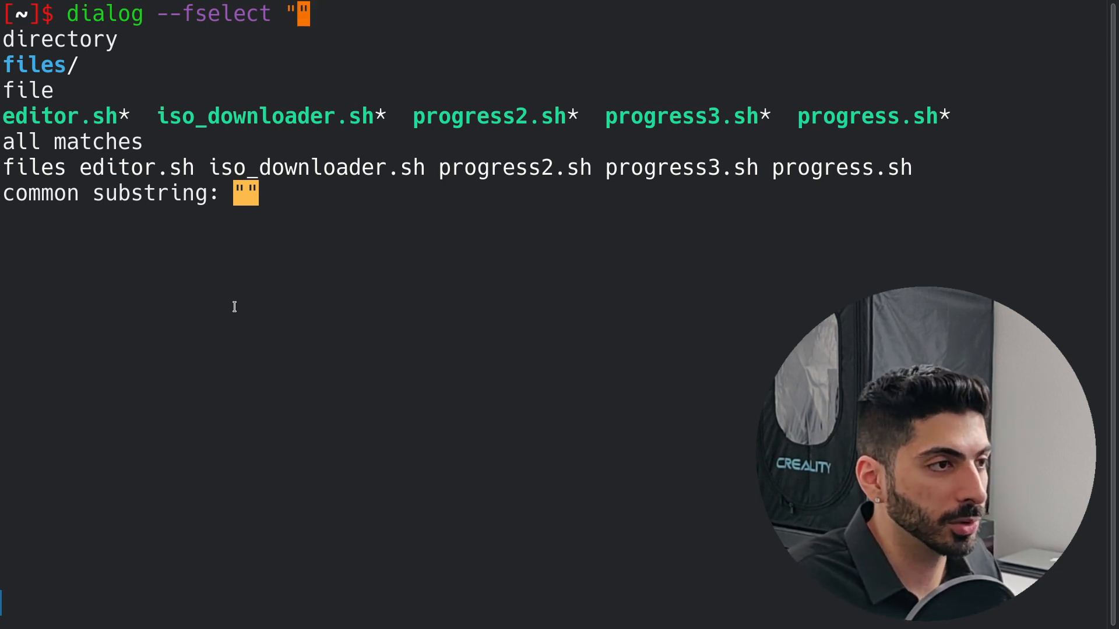
{"action": "type", "text": "/"}
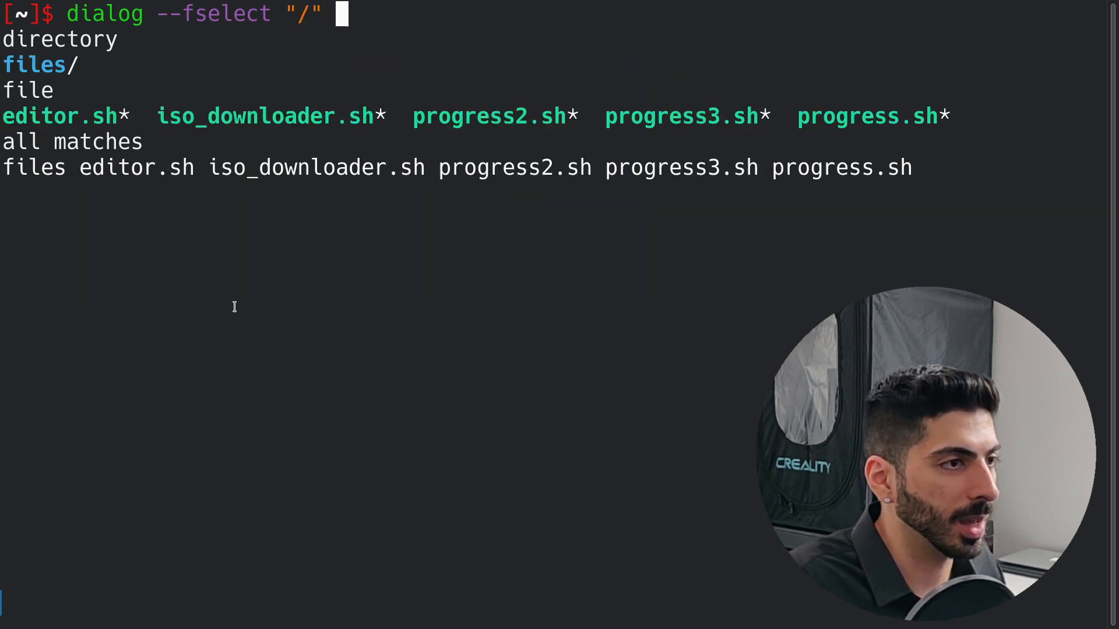
- Run the 0 0 file selector, browse from root into /home/bill, then close it
{"action": "type", "text": "0 0"}
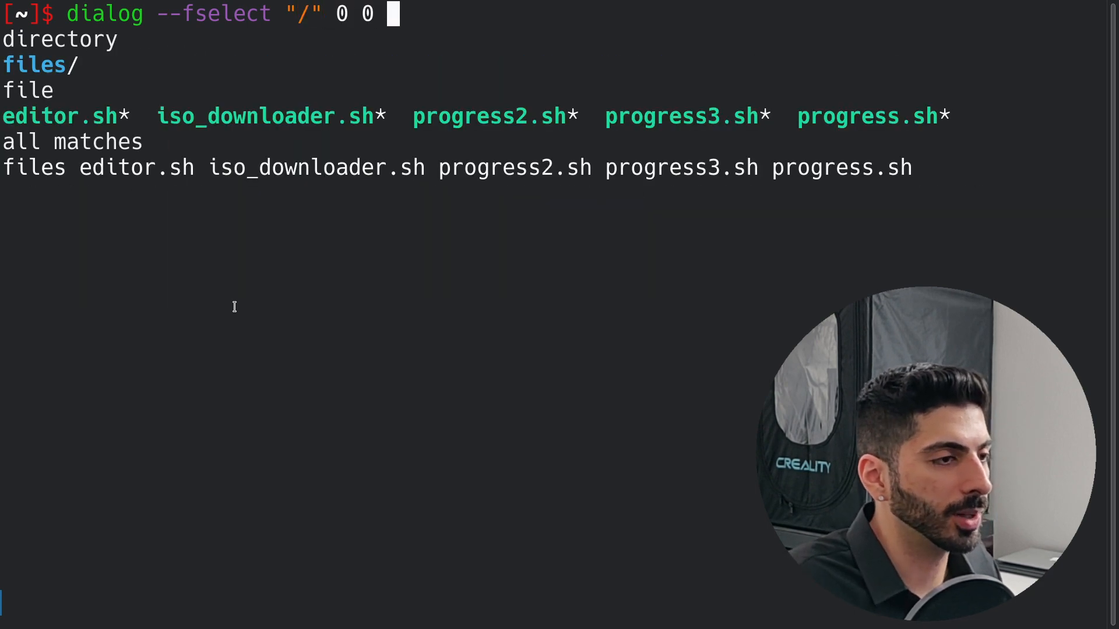
{"action": "key", "text": "Enter"}
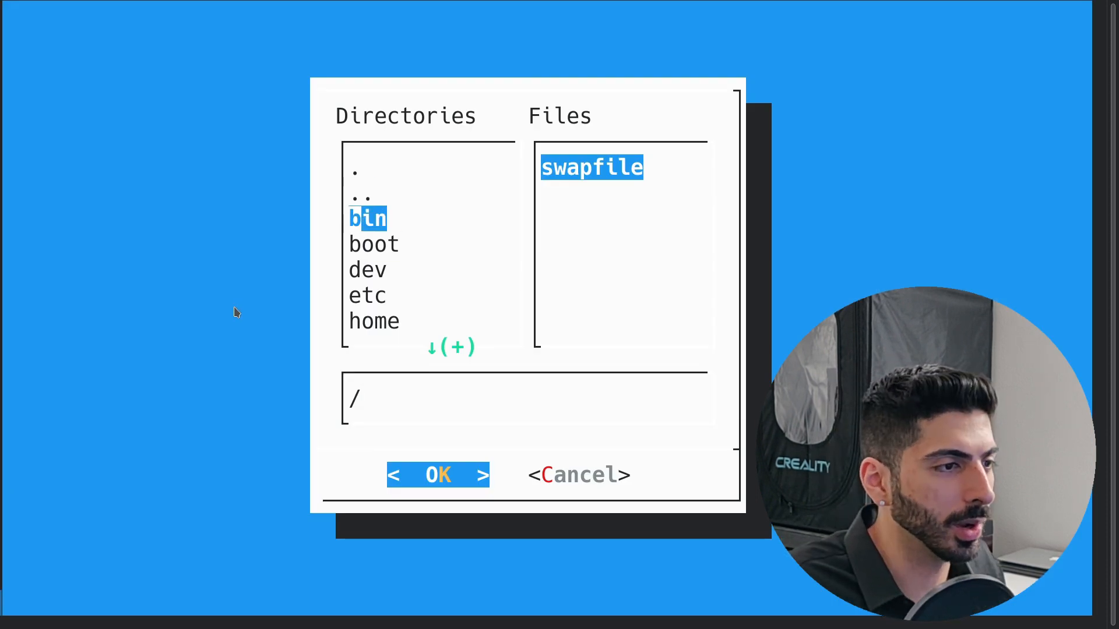
{"action": "double_click", "coordinate": [374, 322]}
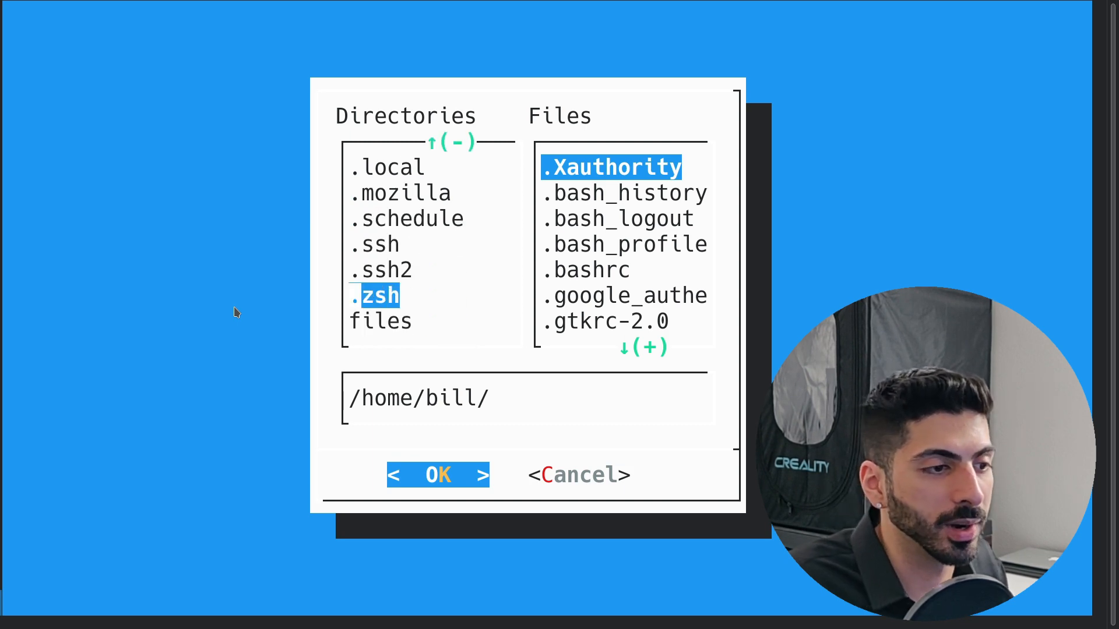
{"action": "left_click", "coordinate": [439, 475]}
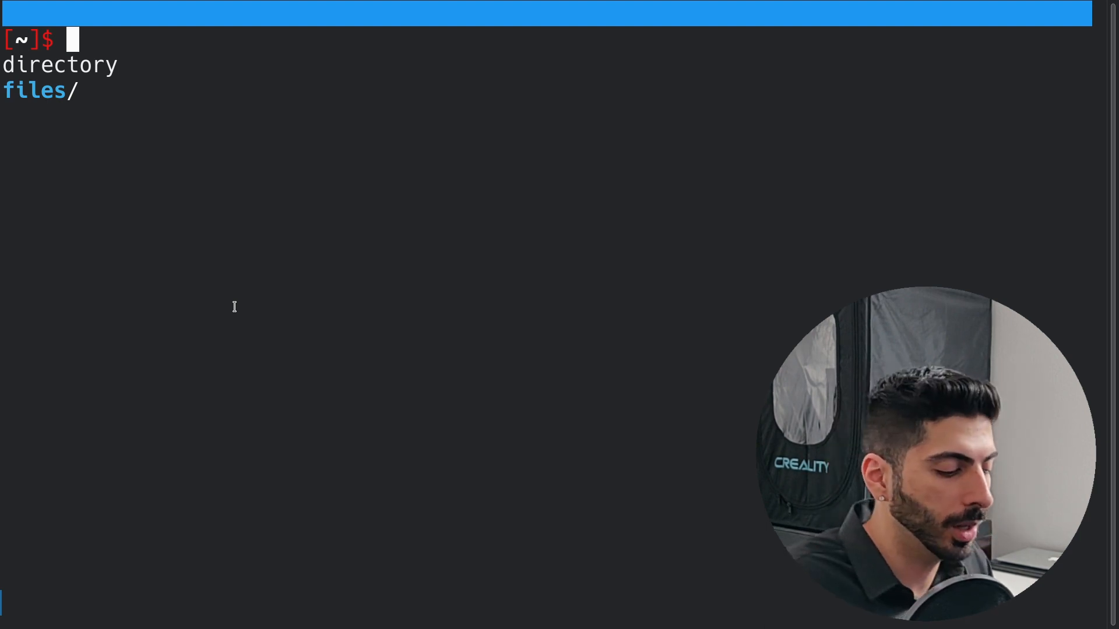
- Capture the fselect result from "/" in VAR, confirm the root path, and echo $VAR
{"action": "type", "text": "dialog --fselect \"/\" 0 0"}
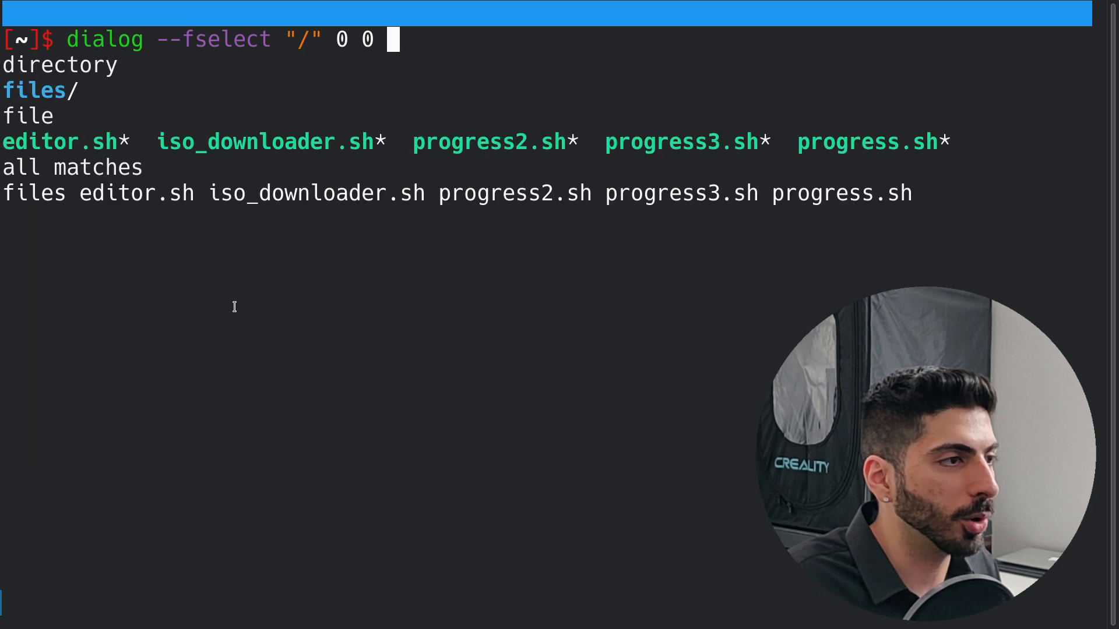
{"action": "type", "text": "VAR"}
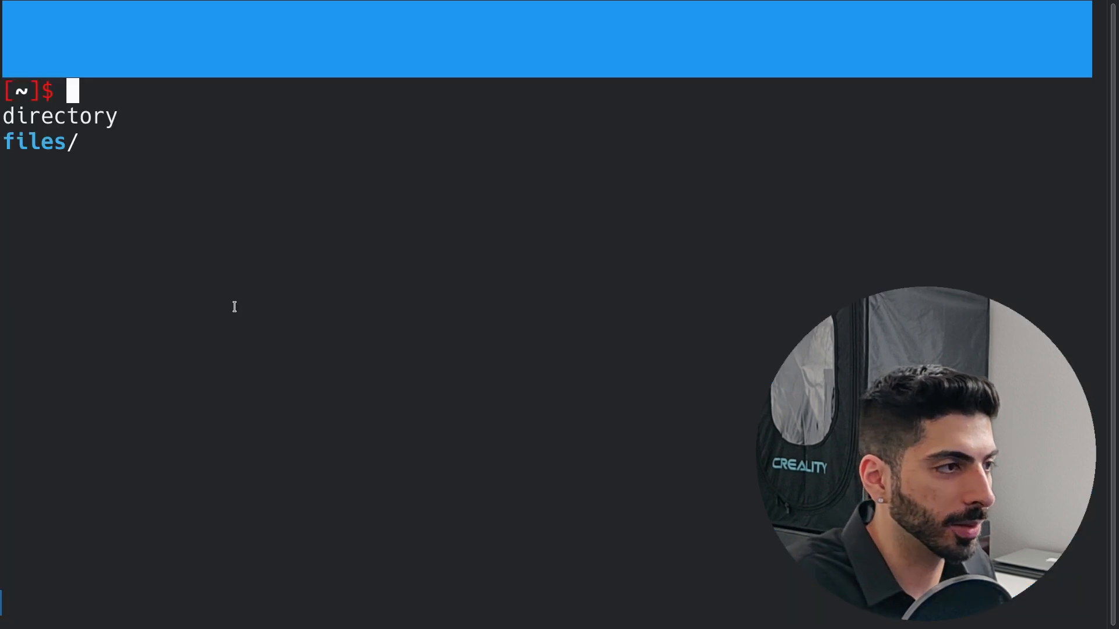
{"action": "type", "text": "echo $VAR"}
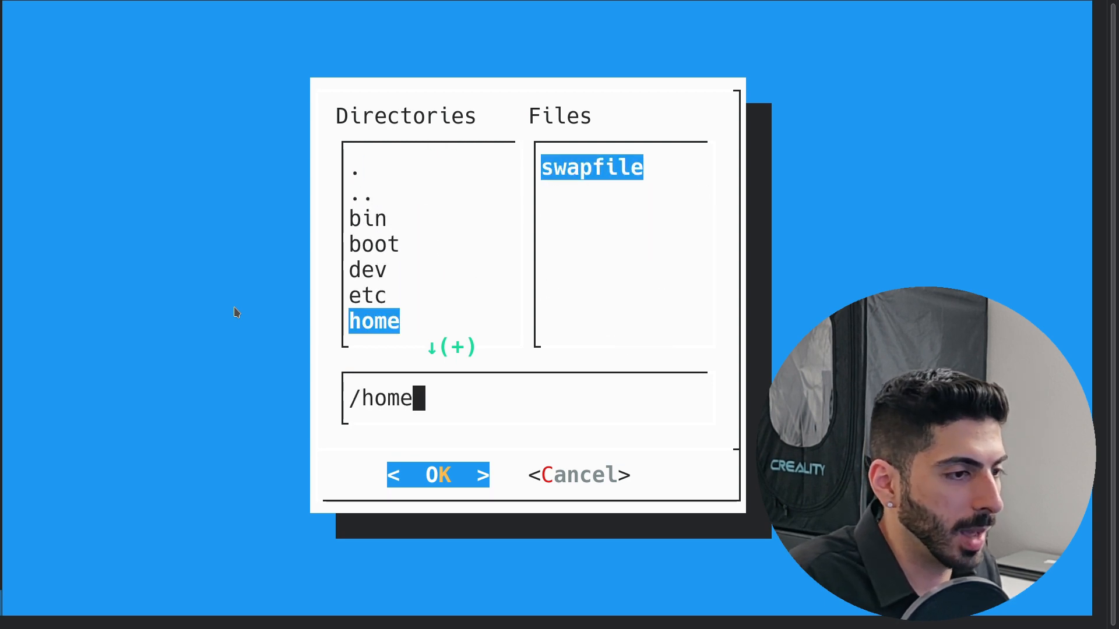
{"action": "left_click", "coordinate": [438, 475]}
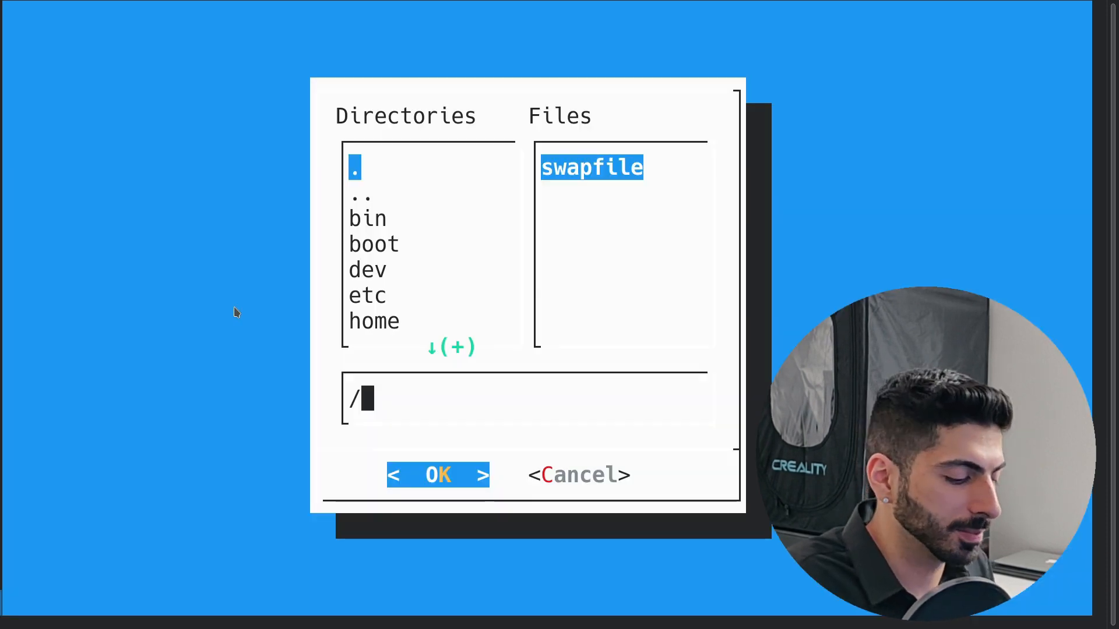
{"action": "left_click", "coordinate": [367, 296]}
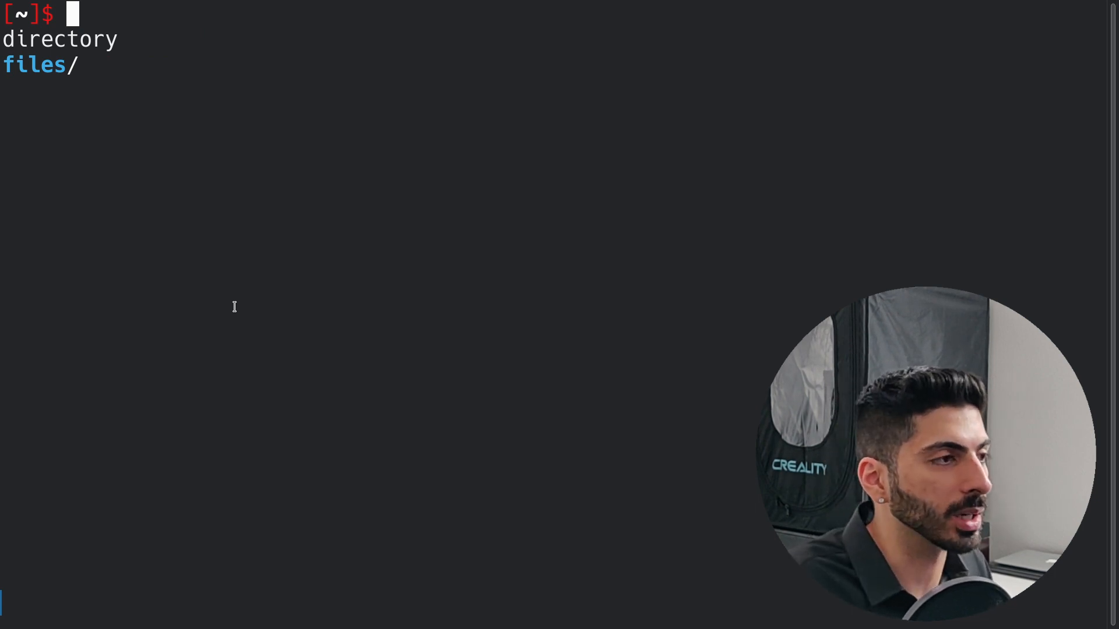
- Run iso_downloader.sh, choose Arch, save as /home/bill/arch.iso, and acknowledge completion
{"action": "type", "text": "./iso_downloader.sh"}
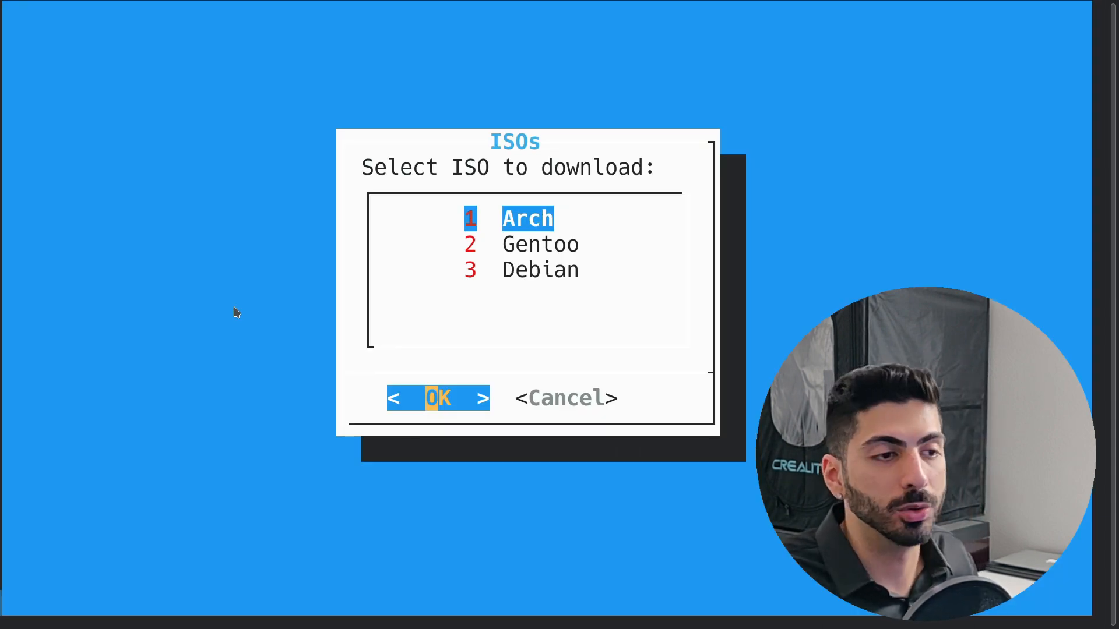
{"action": "left_click", "coordinate": [438, 398]}
{"action": "type", "text": "/home/bi"}
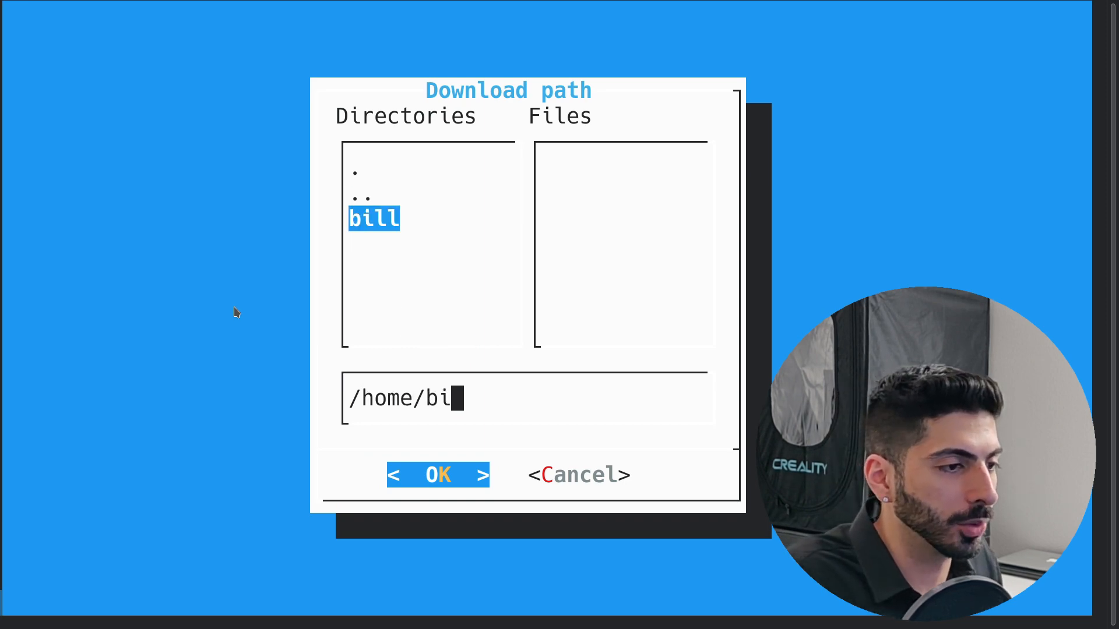
{"action": "double_click", "coordinate": [372, 218]}
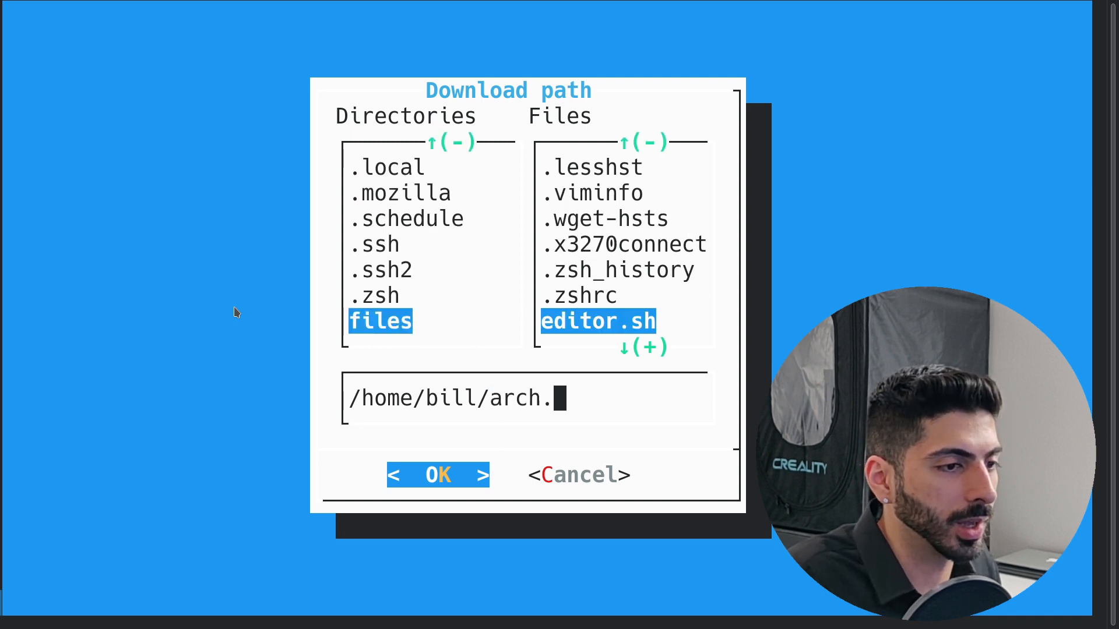
{"action": "type", "text": "iso"}
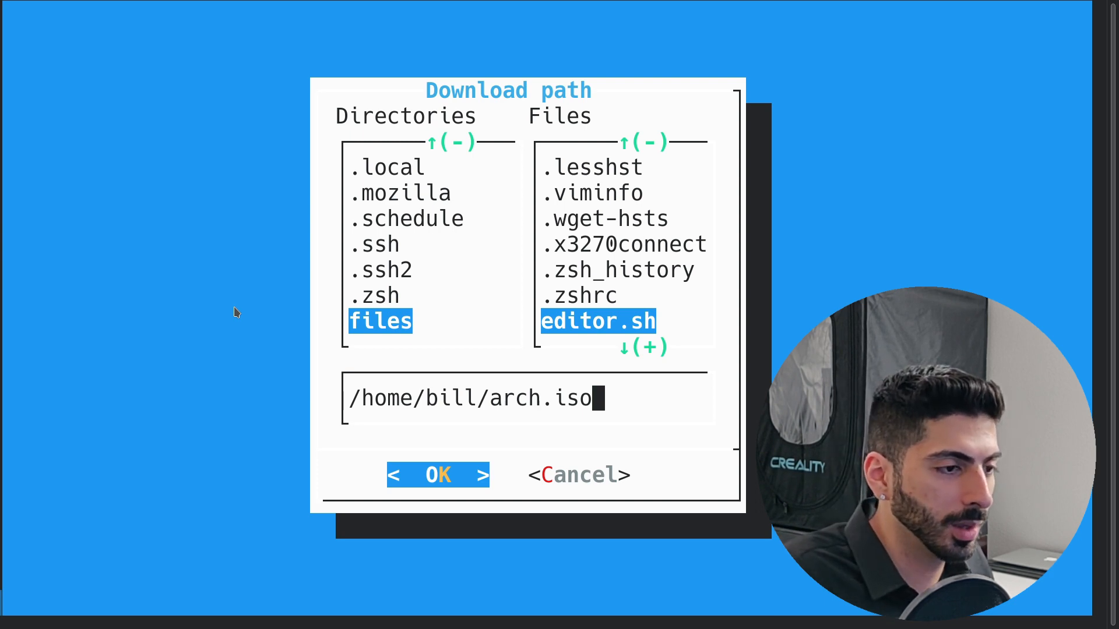
{"action": "left_click", "coordinate": [437, 475]}
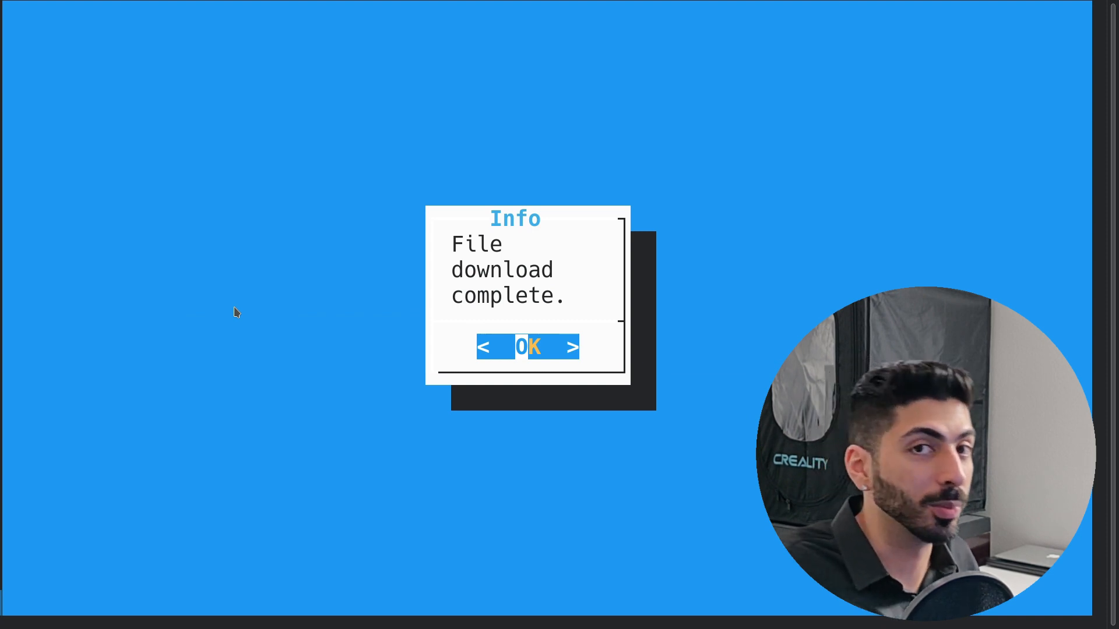
{"action": "left_click", "coordinate": [528, 347]}
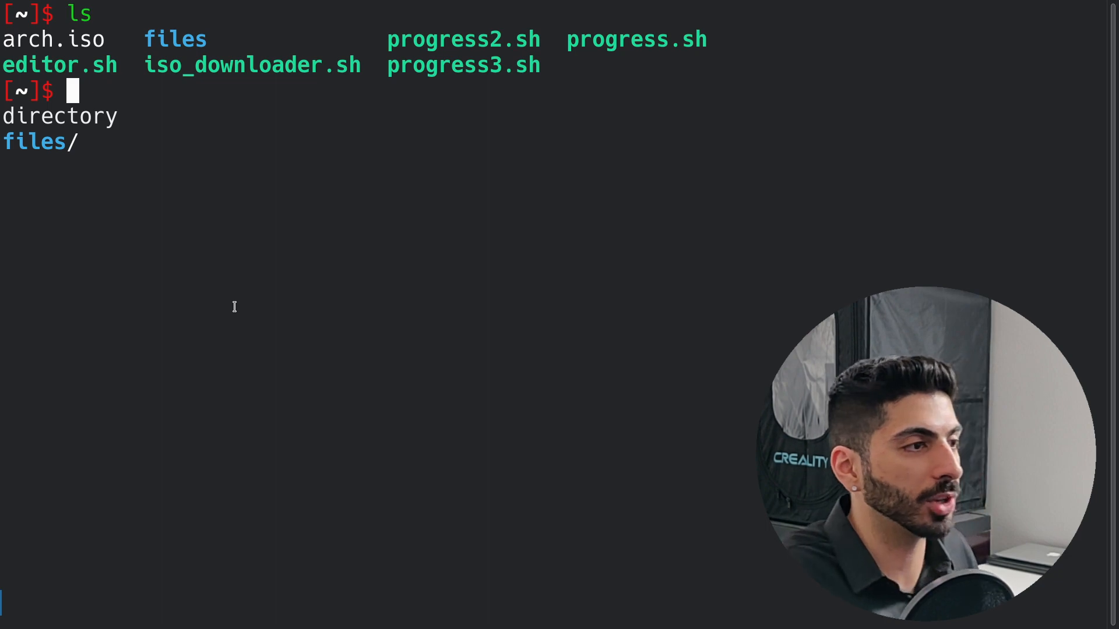
{"action": "type", "text": "vim iso_downloader.sh"}
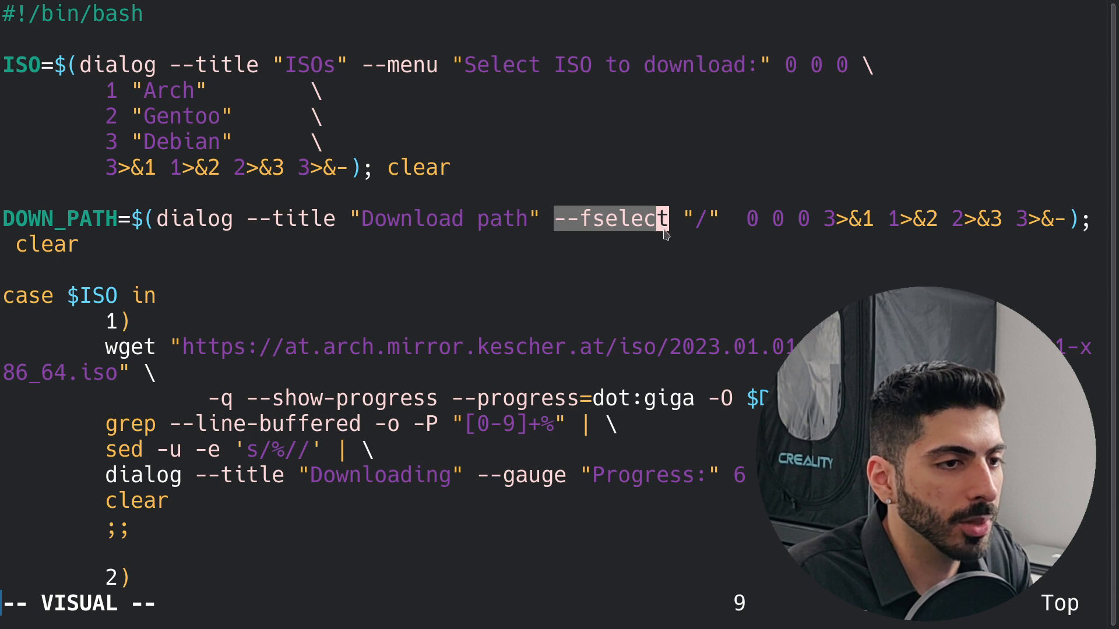
{"action": "mouse_move", "coordinate": [543, 277]}
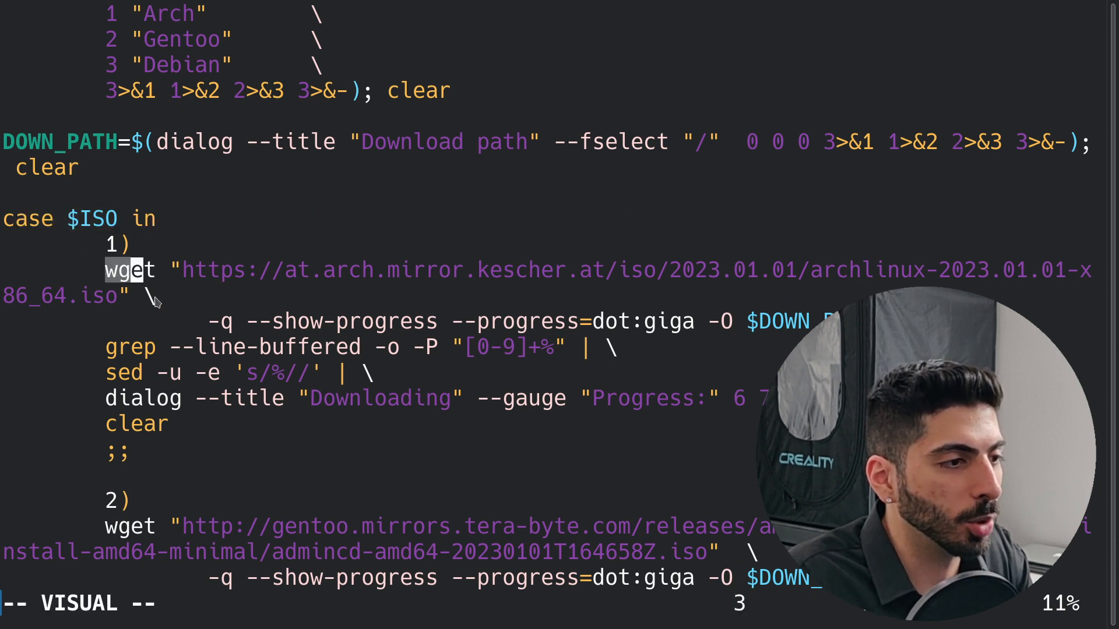
{"action": "mouse_move", "coordinate": [157, 347]}
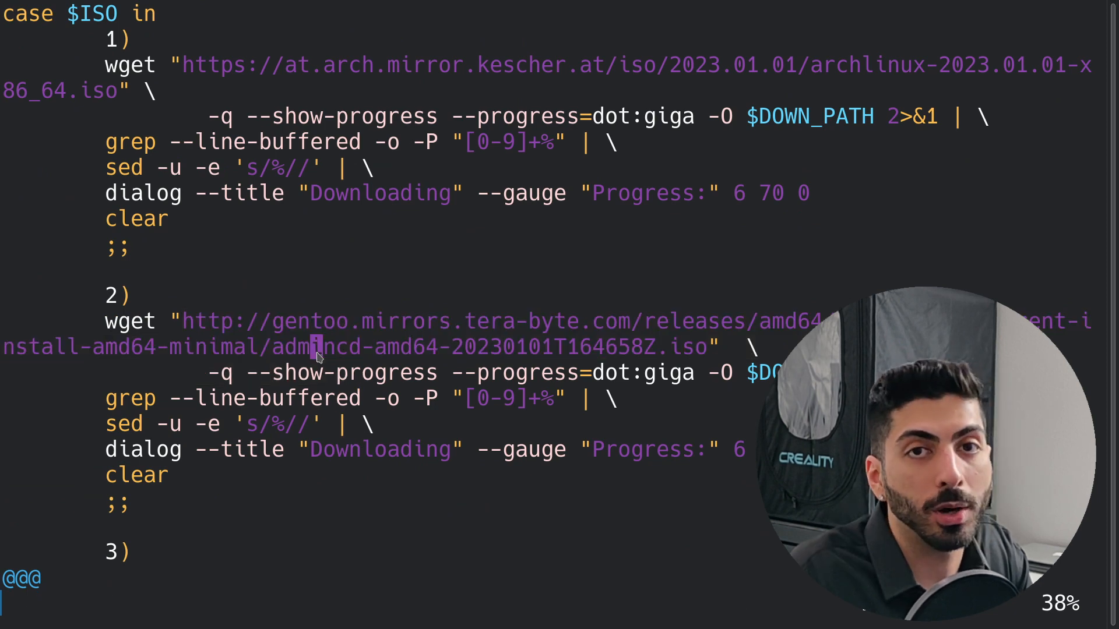
{"action": "scroll", "scroll_direction": "down", "scroll_amount": 3}
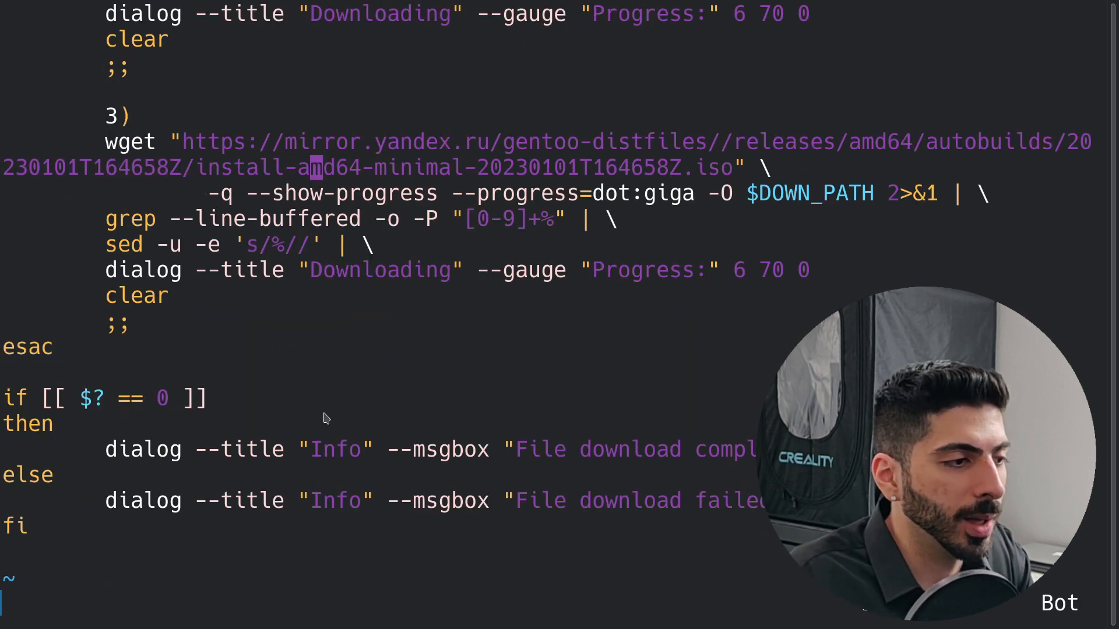
{"action": "key", "text": "v"}
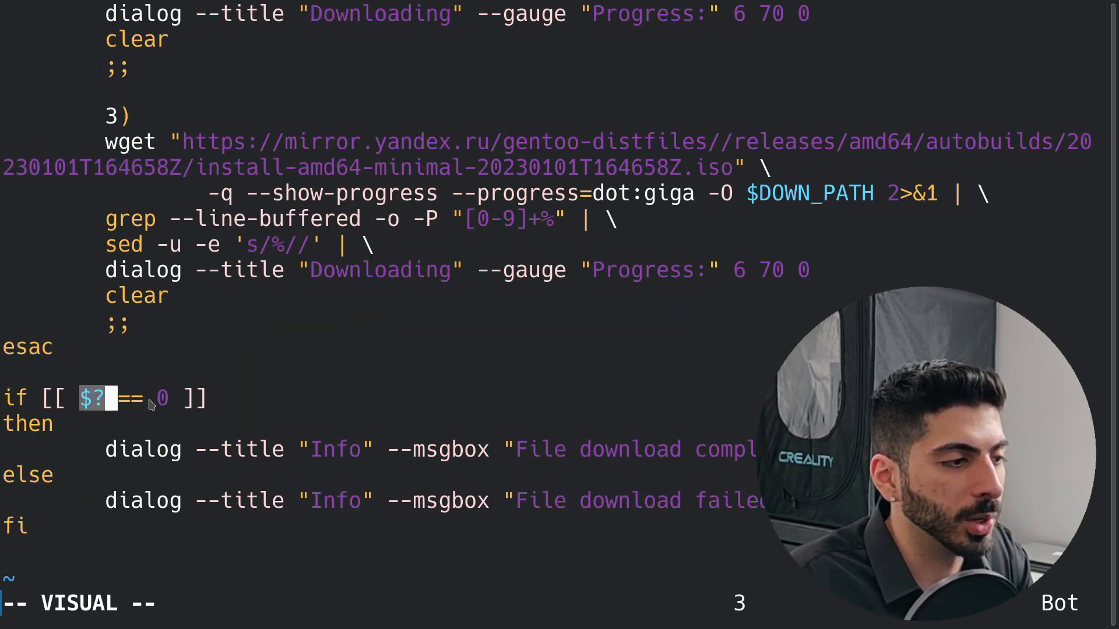
{"action": "key", "text": "l"}
{"action": "type", "text": "dialog "}
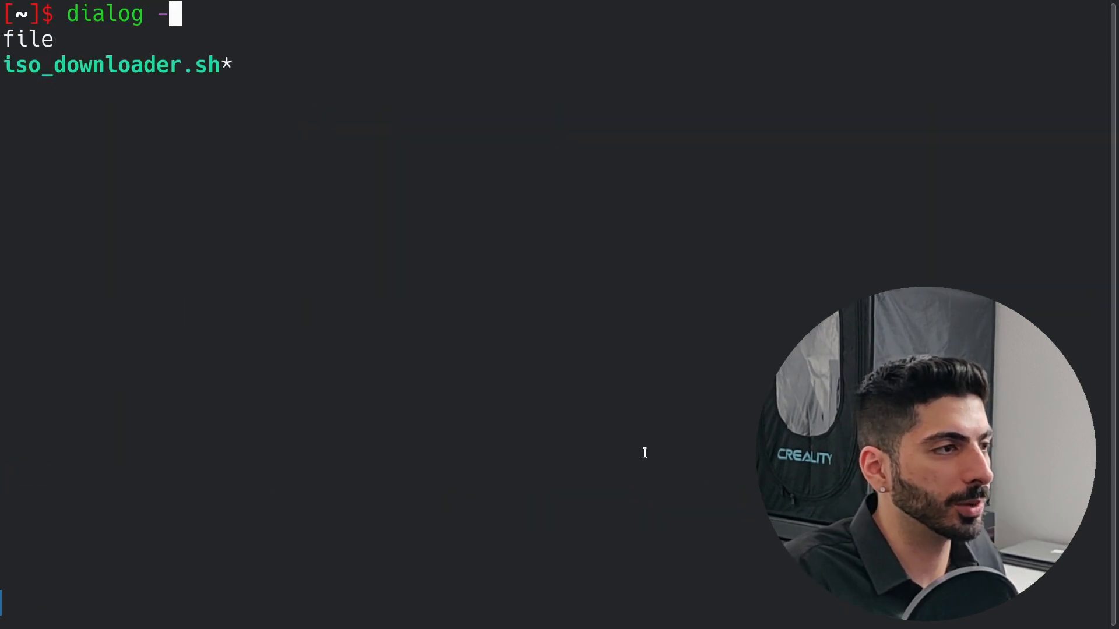
- Create an empty file 'test' with touch and view it in a 'dialog --editbox "test" 0 0' box
{"action": "type", "text": "-editbox \""}
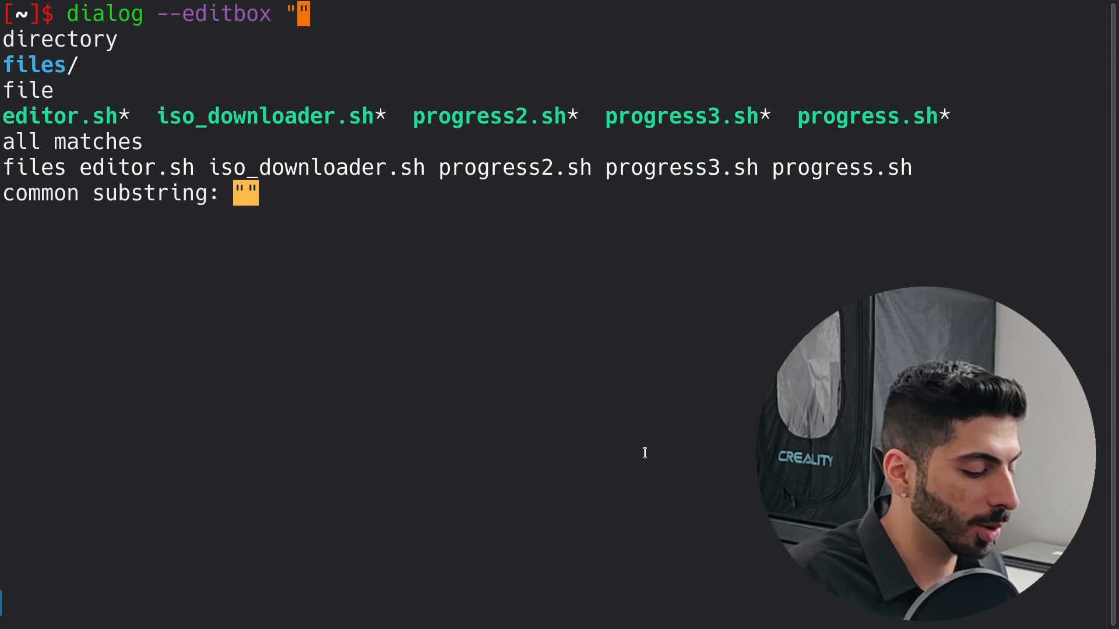
{"action": "type", "text": "test"}
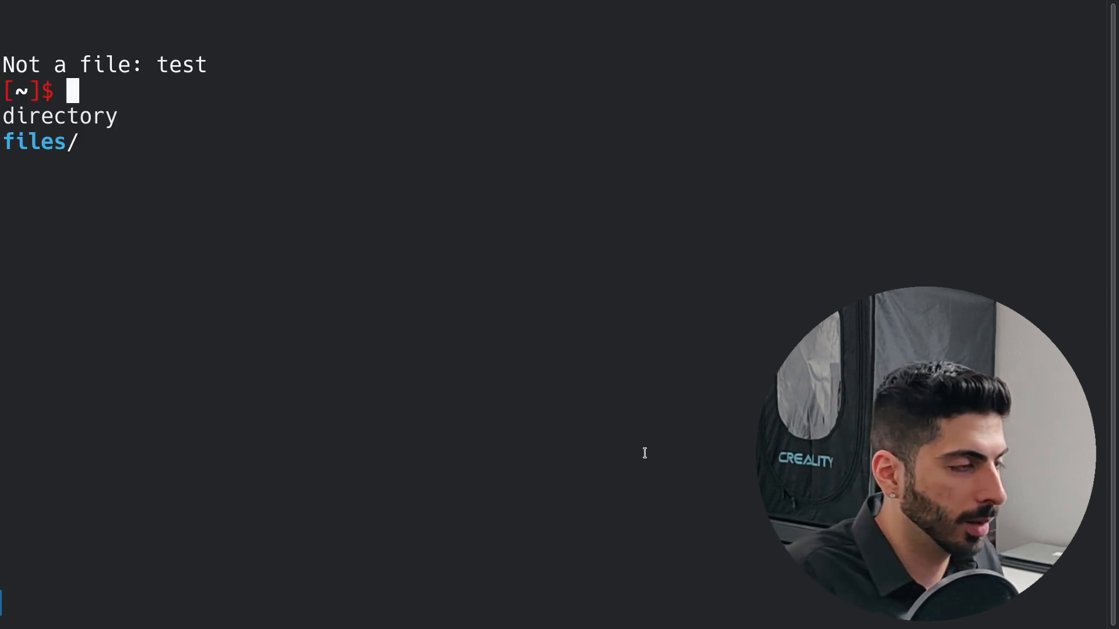
{"action": "type", "text": "touch test"}
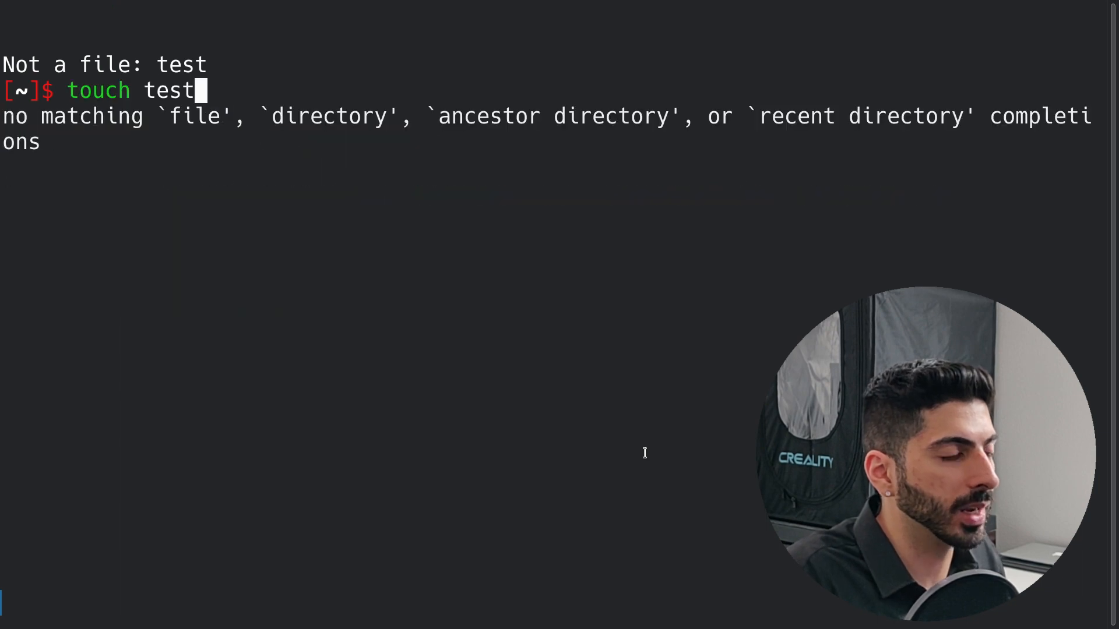
{"action": "type", "text": "dialog --editbox \"test\" 0 0 ;"}
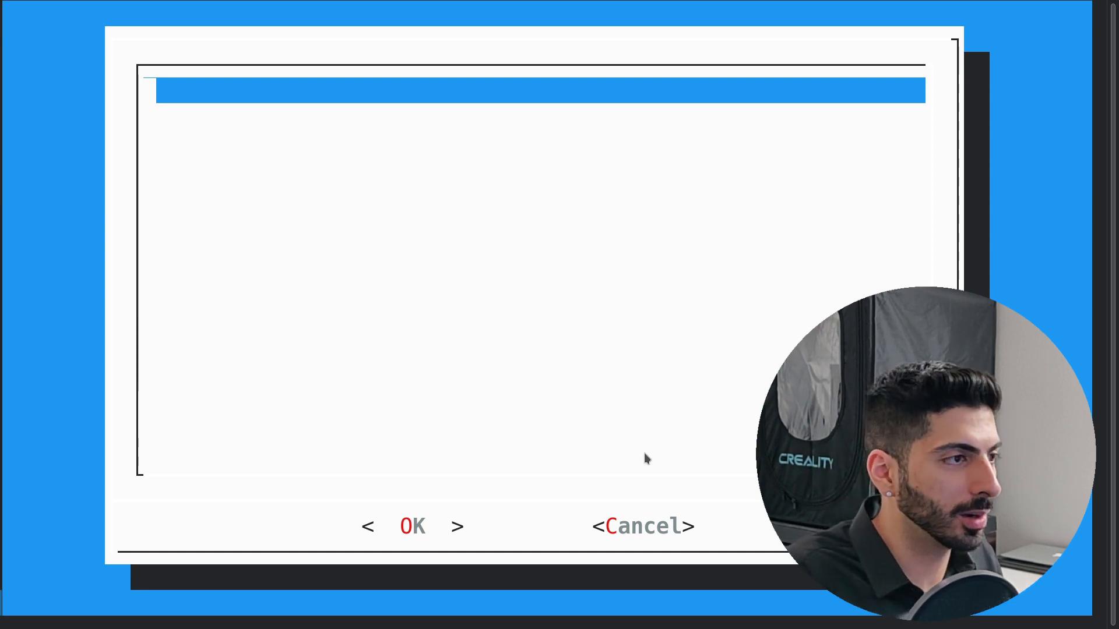
- Enter 'Hello world!' and 'Testing this editbox' in the edit box, then exit it
{"action": "type", "text": "Hello world!"}
{"action": "type", "text": "Testing t"}
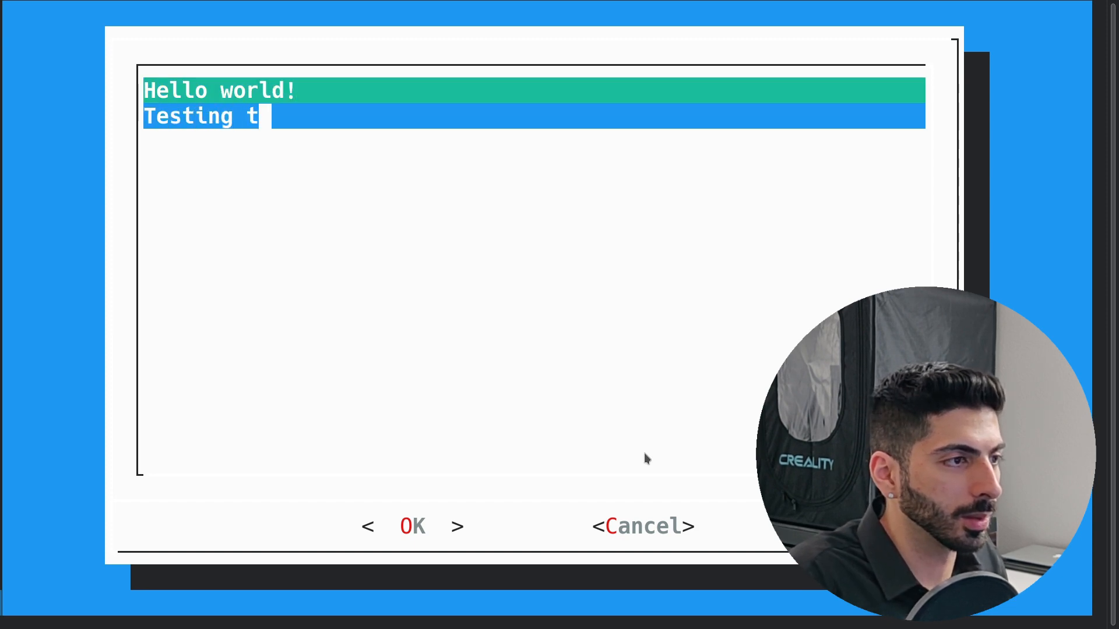
{"action": "type", "text": "his editbox"}
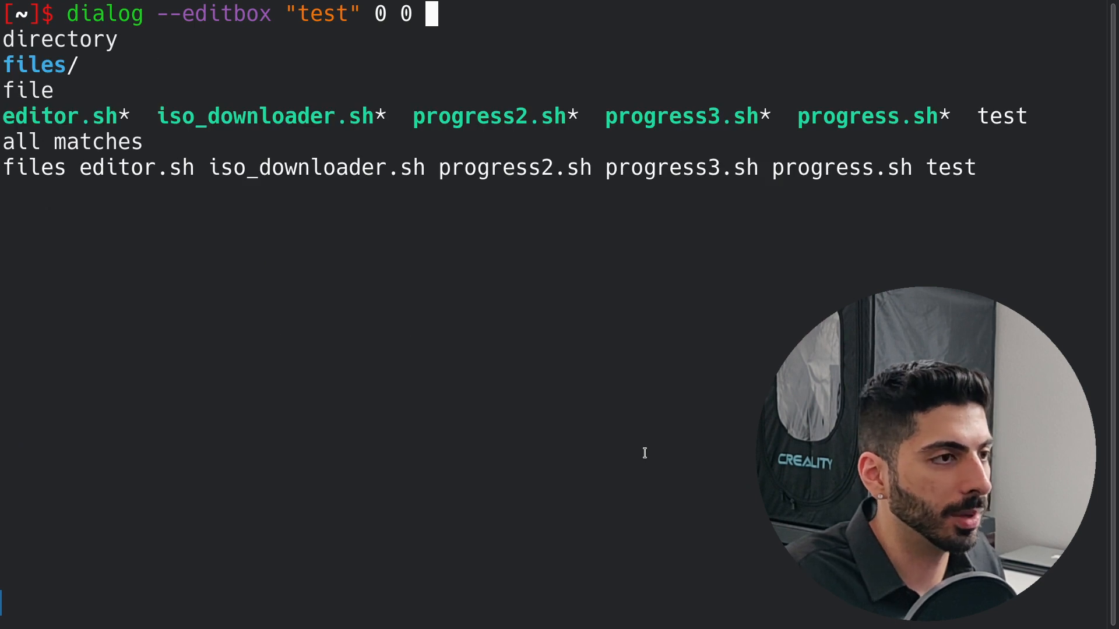
- Run the edit box with '1> test', then recall it redirecting '2> test' instead
{"action": "type", "text": "2> t"}
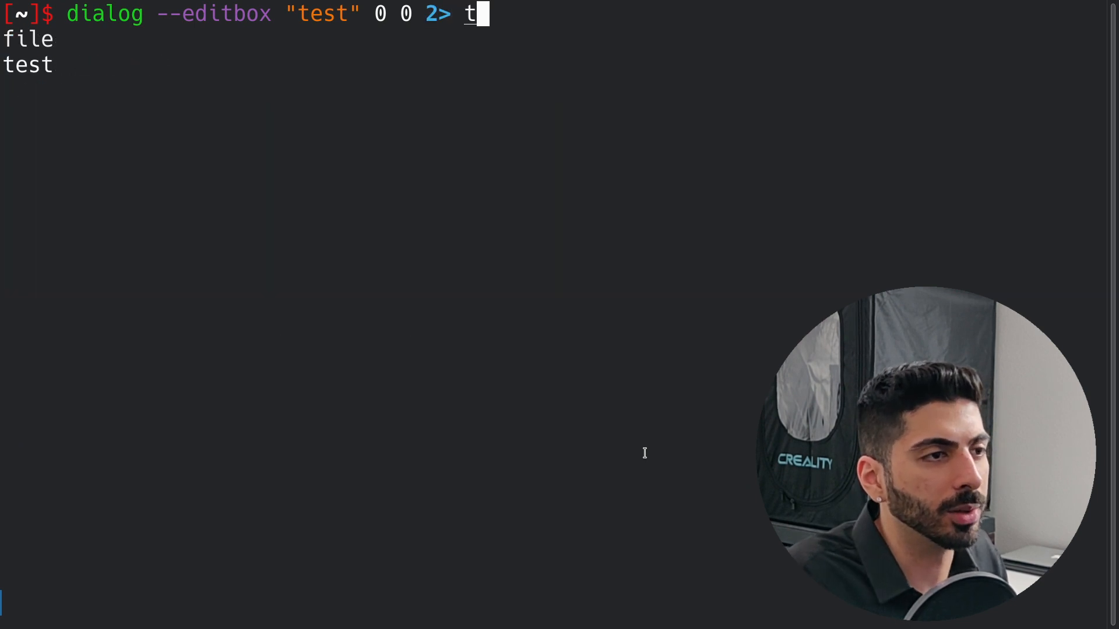
{"action": "type", "text": "est"}
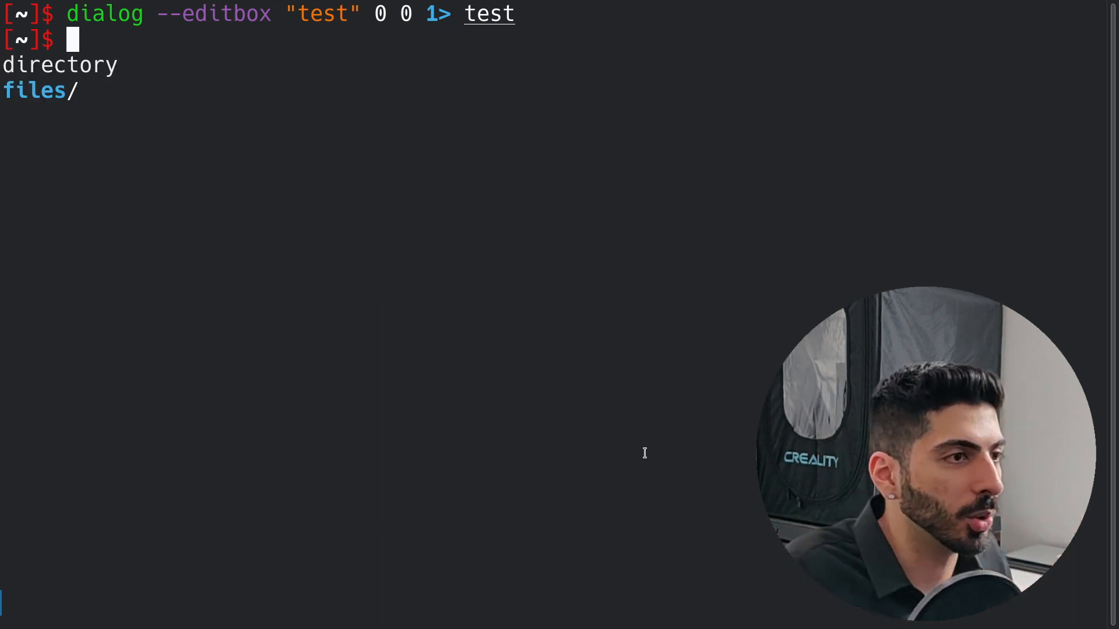
{"action": "key", "text": "Enter"}
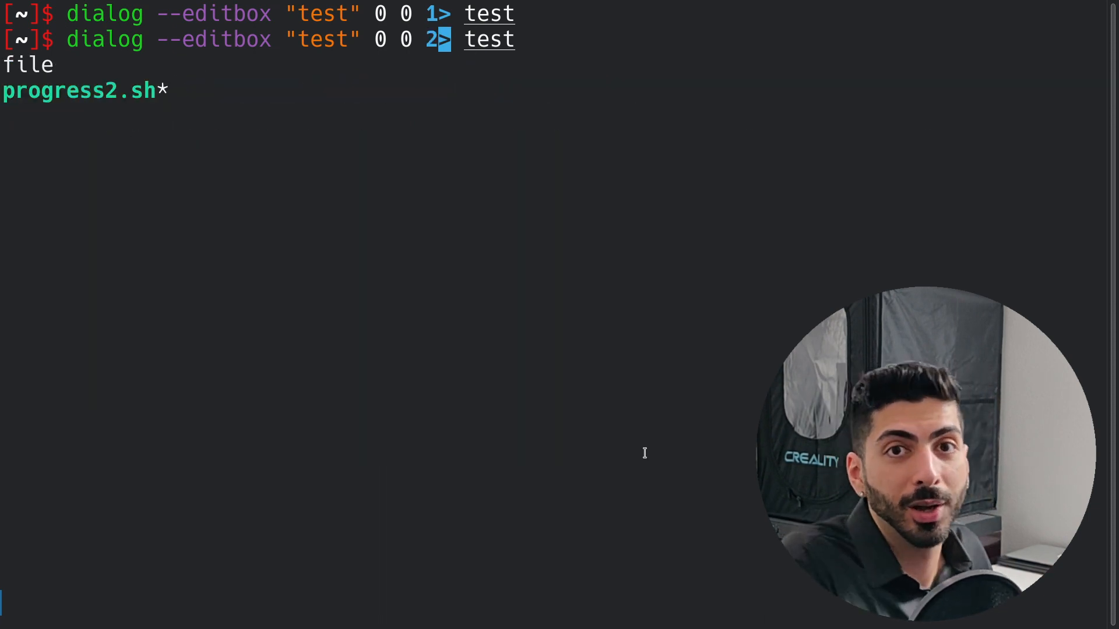
- Run the error-redirected edit box, enter 'Hello world!', 'Line 2', 'Line 3' and confirm OK
{"action": "key", "text": "Enter"}
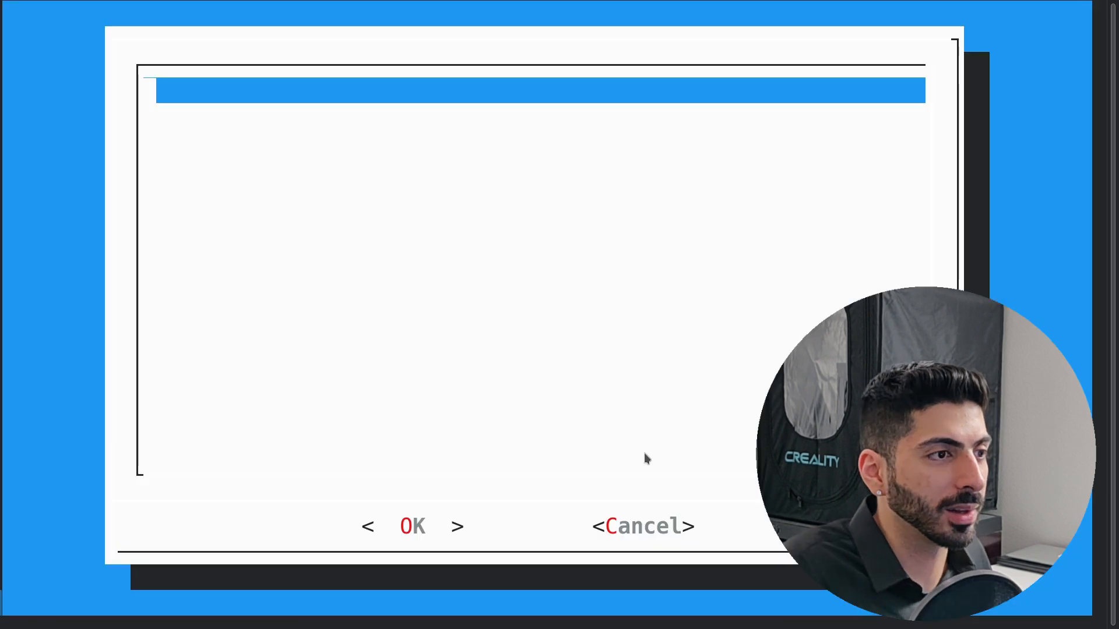
{"action": "type", "text": "Hello world!"}
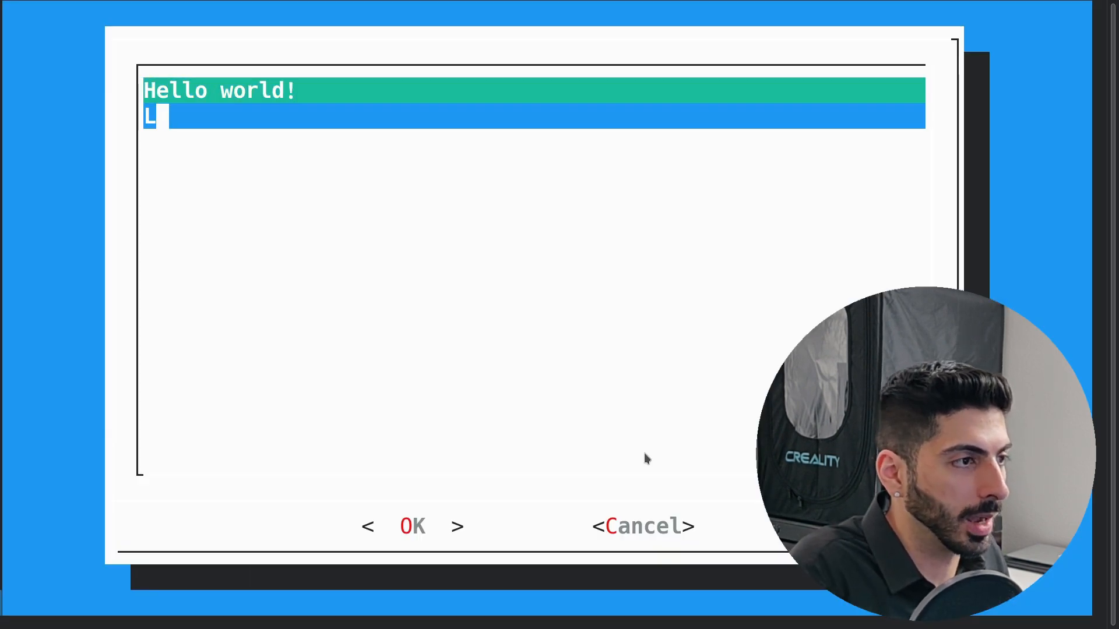
{"action": "type", "text": "ine 2"}
{"action": "left_click", "coordinate": [534, 142]}
{"action": "type", "text": "Line 3"}
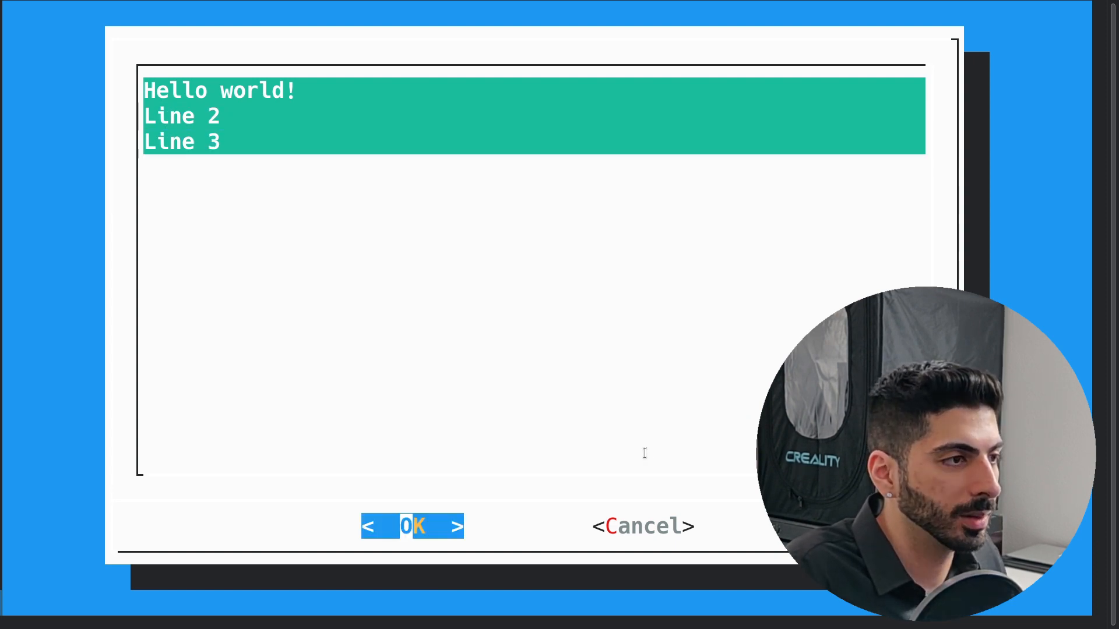
{"action": "left_click", "coordinate": [413, 526]}
{"action": "type", "text": "VAR=$(dialog --editbox \"test\" 0 0 3>&1 1>&2 2>&3 3>&-)"}
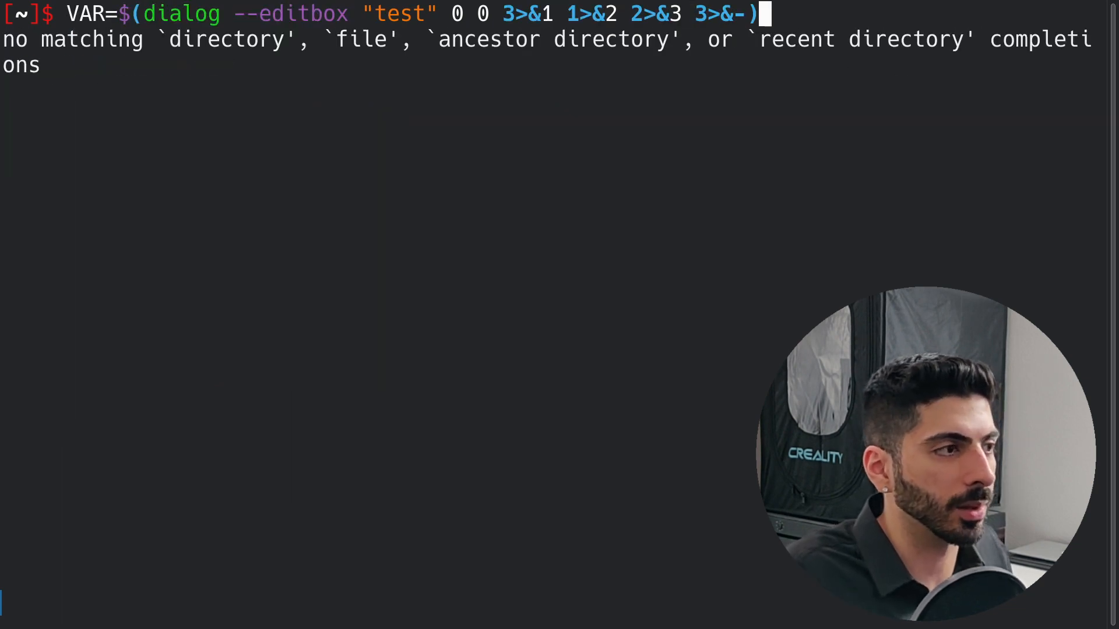
- Run VAR=$(dialog --editbox "test" 0 0 3>&1 1>&2 2>&3 3>&-) to capture the edit box output
{"action": "key", "text": "Enter"}
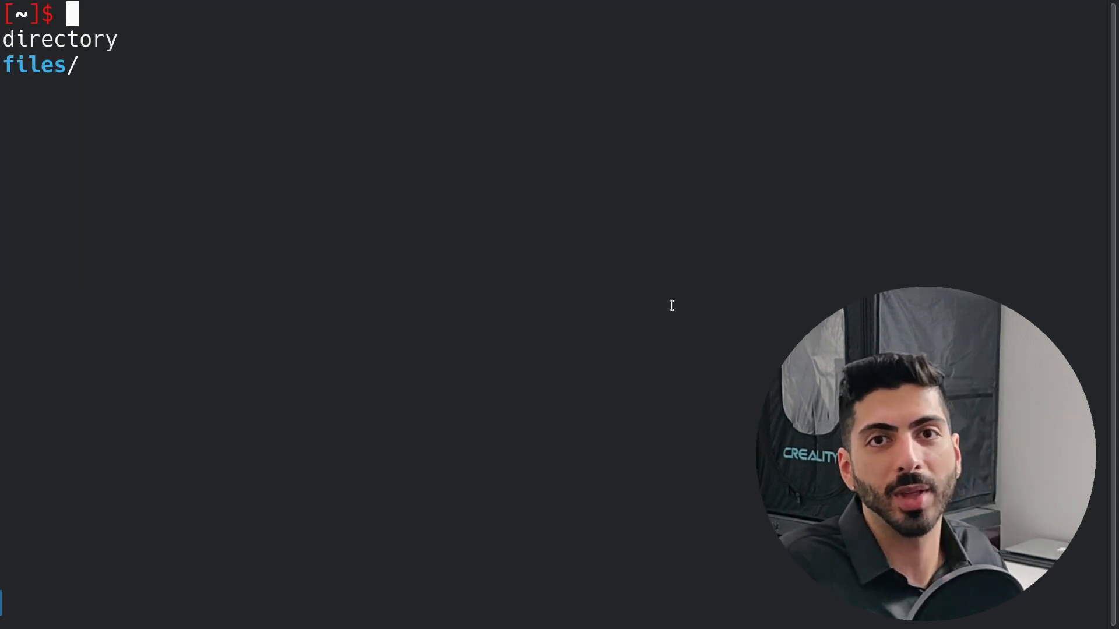
- Run ./editor.sh, choose ./new_file, type 'Anything in this file' and save with OK
{"action": "type", "text": "./editor.sh"}
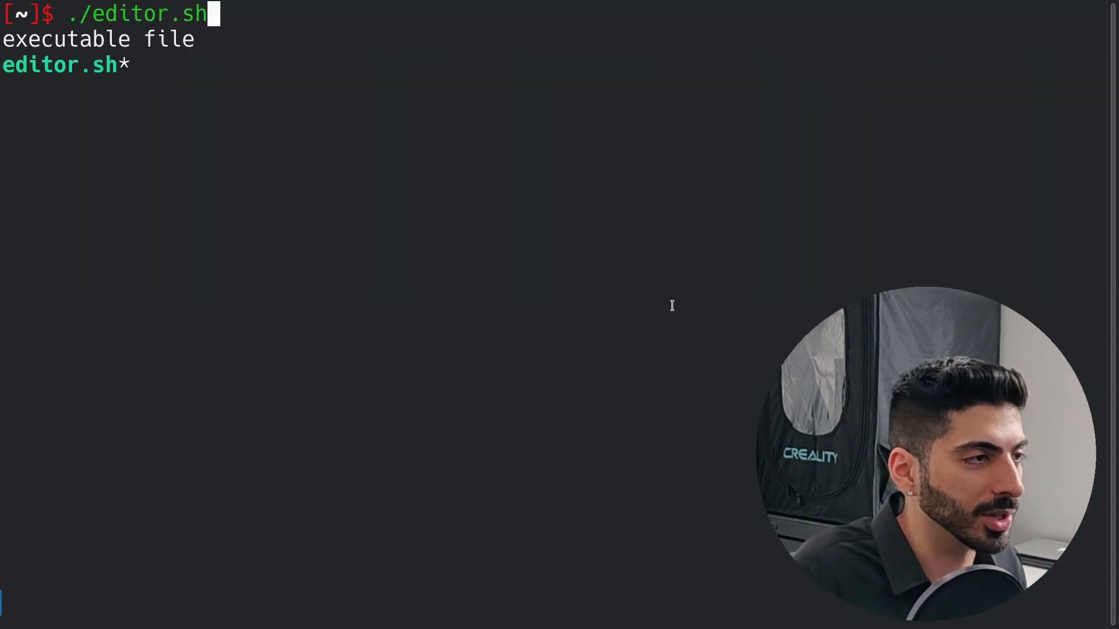
{"action": "key", "text": "Enter"}
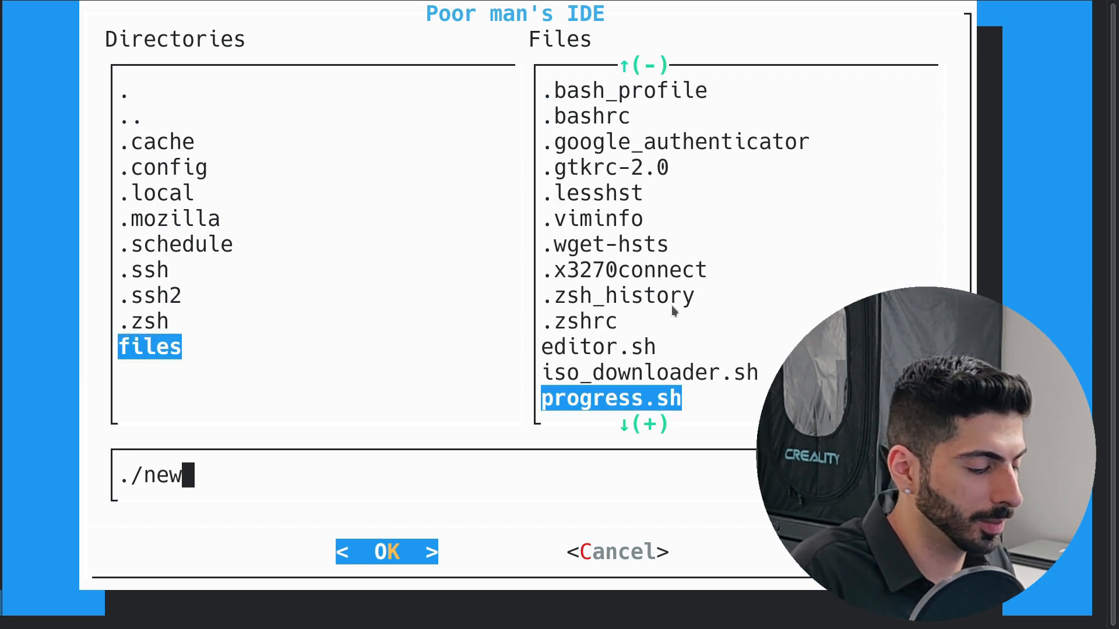
{"action": "type", "text": "_file"}
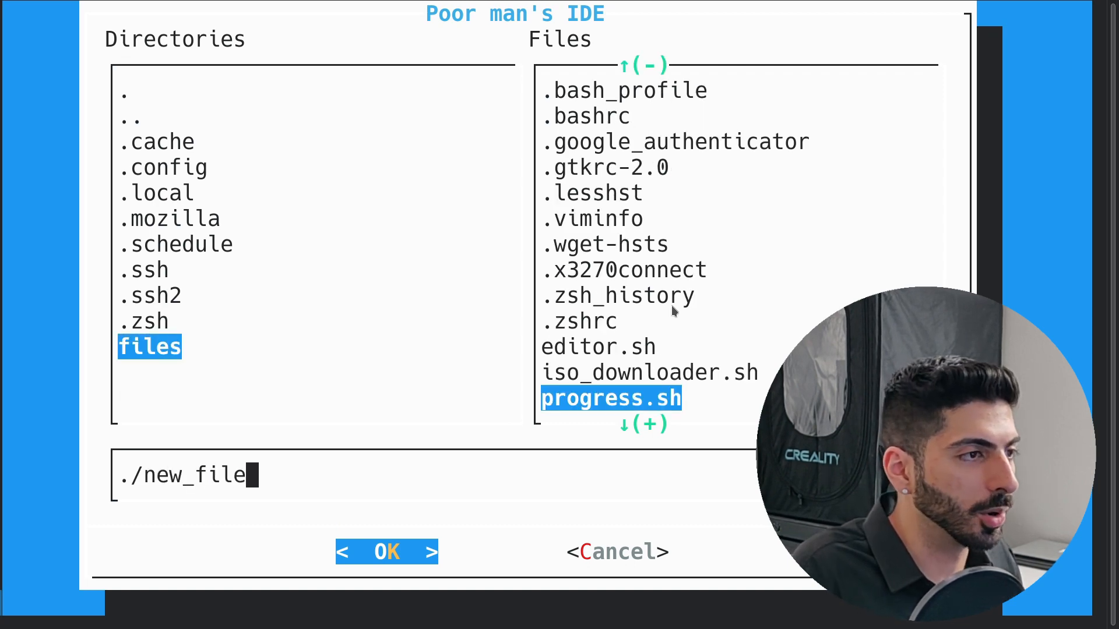
{"action": "left_click", "coordinate": [386, 552]}
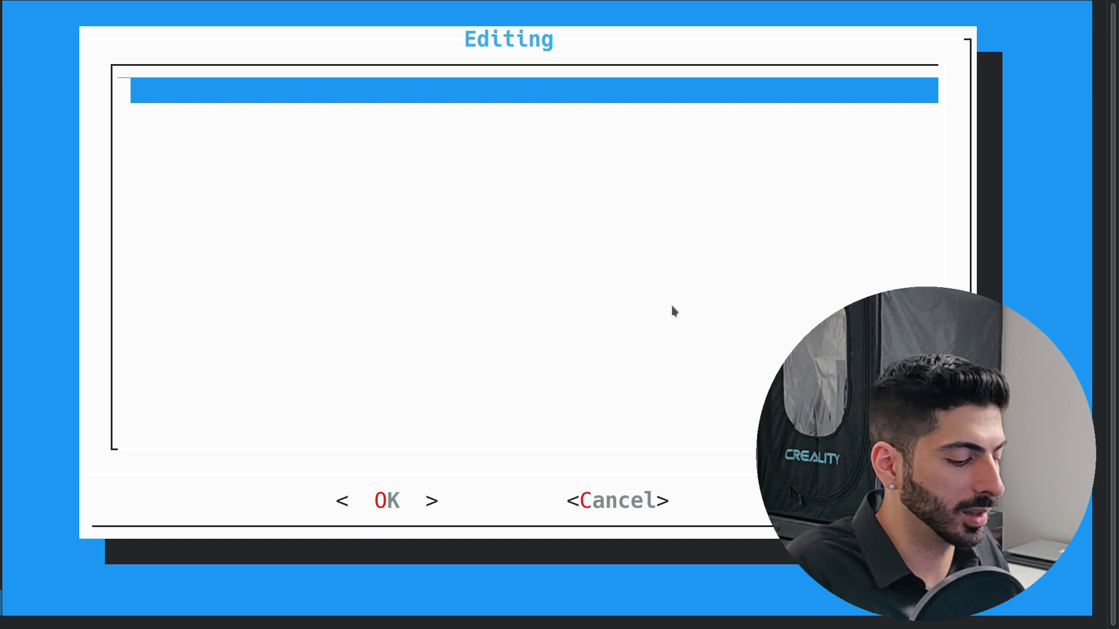
{"action": "type", "text": "Anything"}
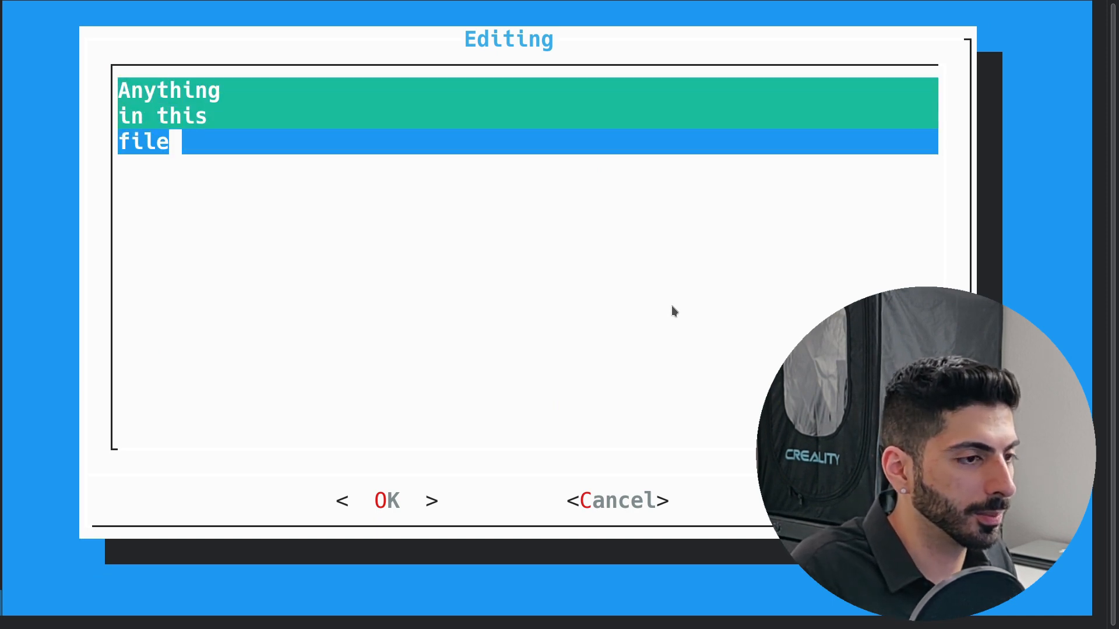
{"action": "left_click", "coordinate": [387, 501]}
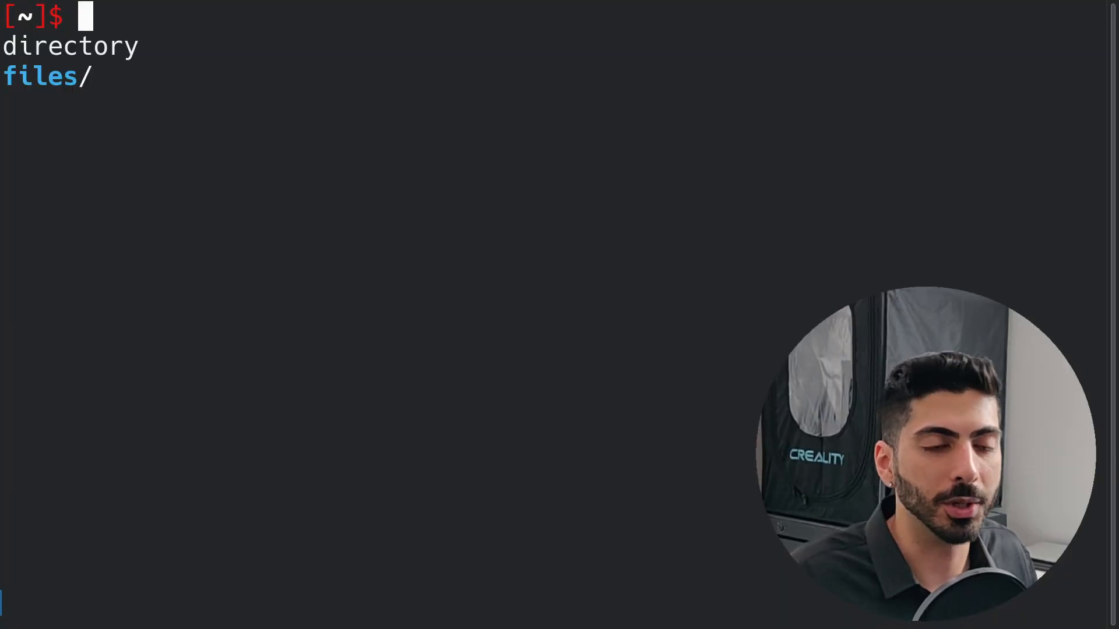
- Open 'man dialog' and scroll down to the DESCRIPTION list of box types
{"action": "type", "text": "man dialog"}
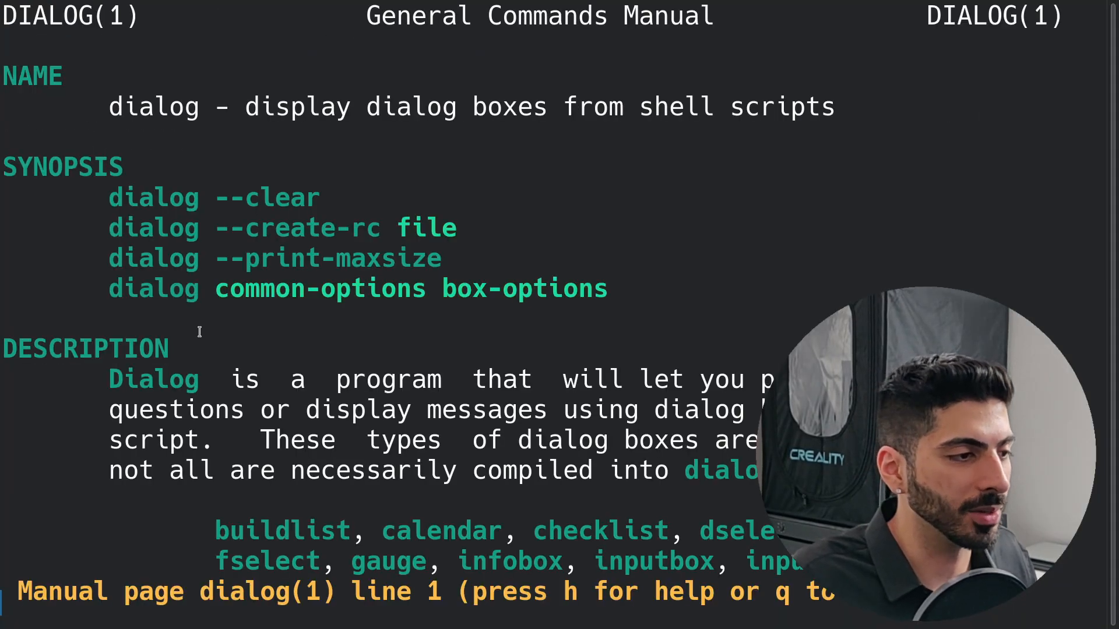
{"action": "scroll", "scroll_direction": "down", "scroll_amount": 3}
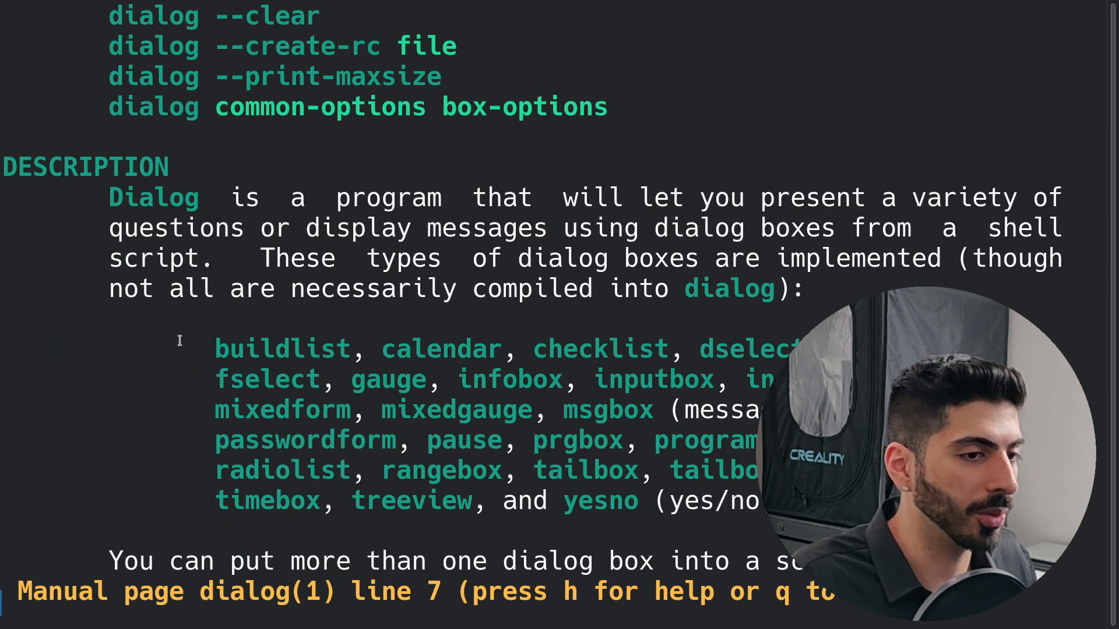
{"action": "scroll", "scroll_direction": "down", "scroll_amount": 3}
{"action": "type", "text": "dialog --calendar 0 0 0"}
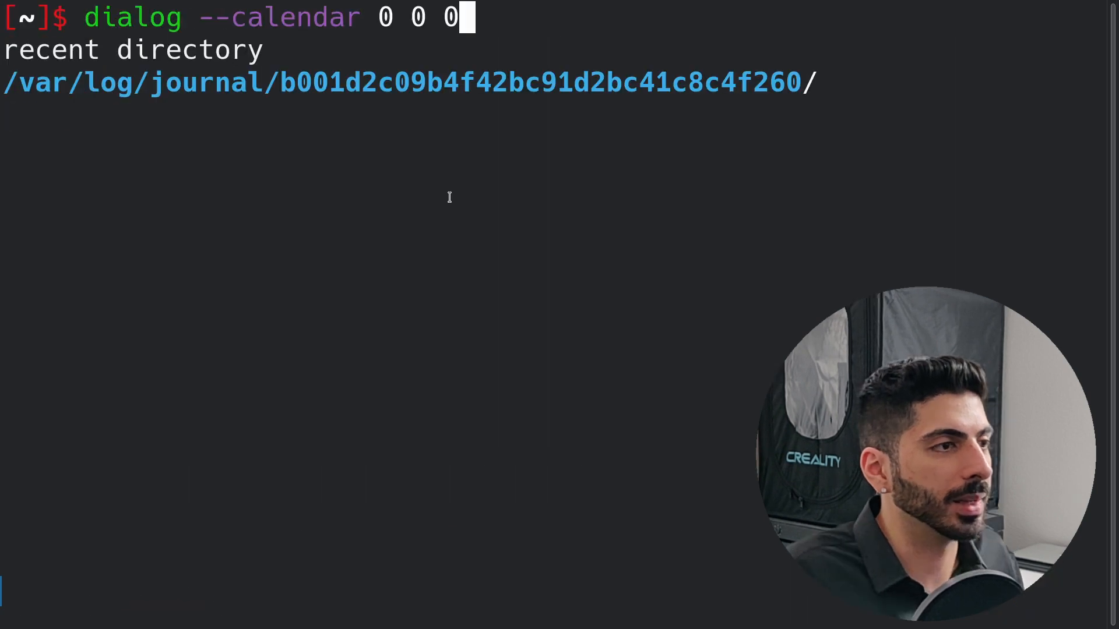
- Wrap 'dialog --calendar 0 0 0' in VAR=$( ) with redirects and confirm December 12, 2022
{"action": "type", "text": "VAR"}
{"action": "key", "text": "Enter"}
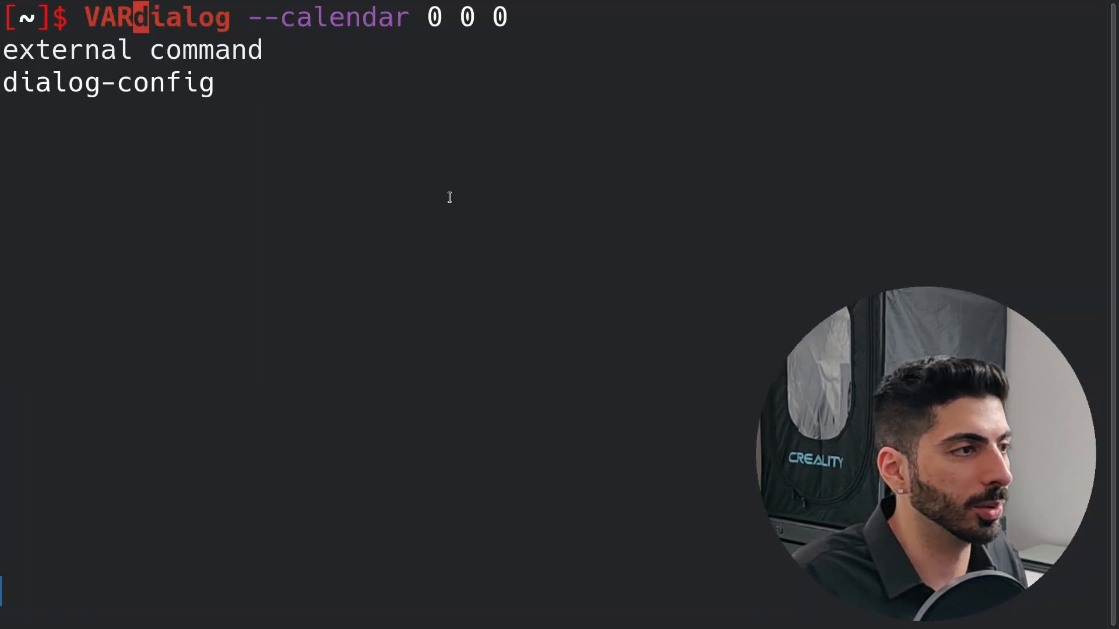
{"action": "type", "text": "=$("}
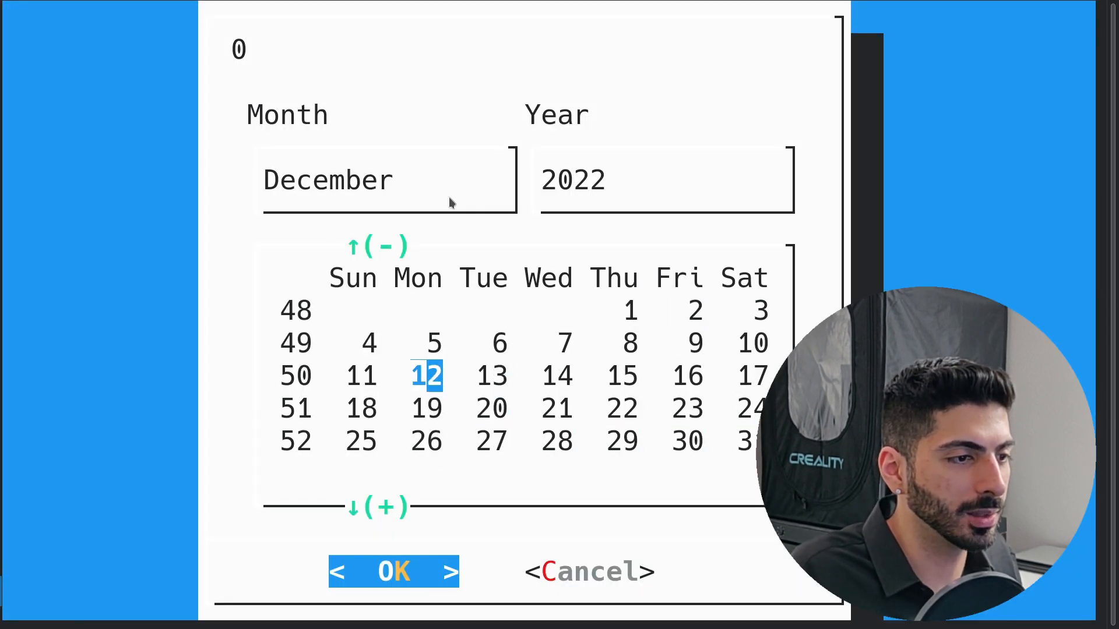
{"action": "left_click", "coordinate": [393, 573]}
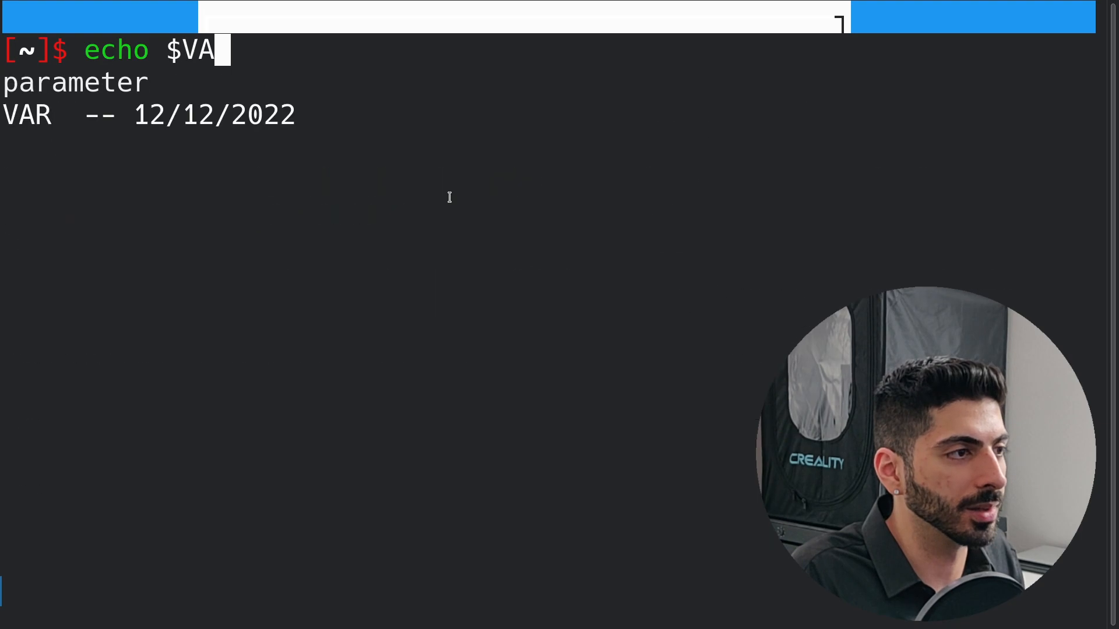